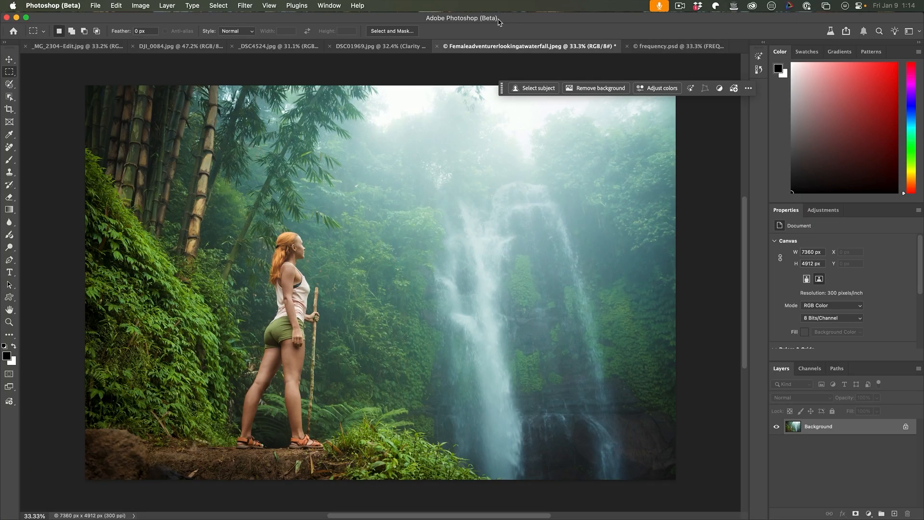
mouse_move(450, 190)
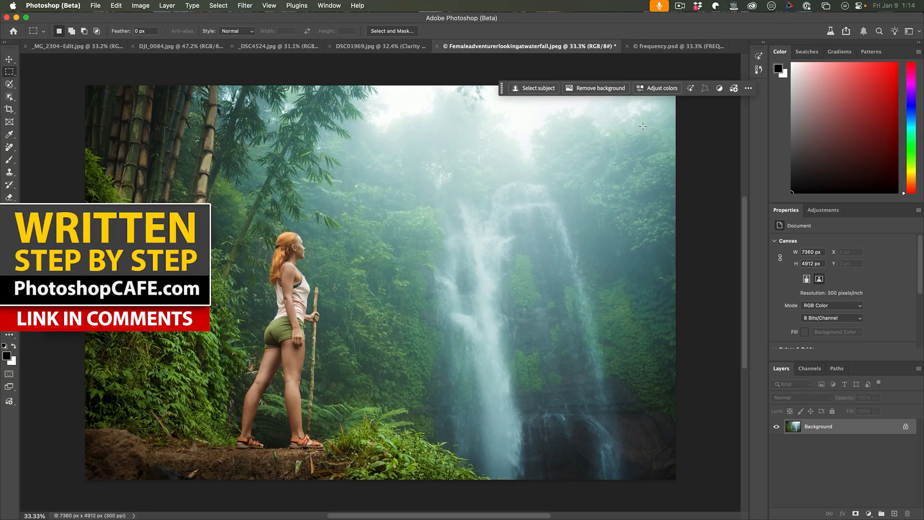
Add a Clarity and Dehaze adjustment layer above the ray-gun portrait's background, values still at zero.
left_click(661, 46)
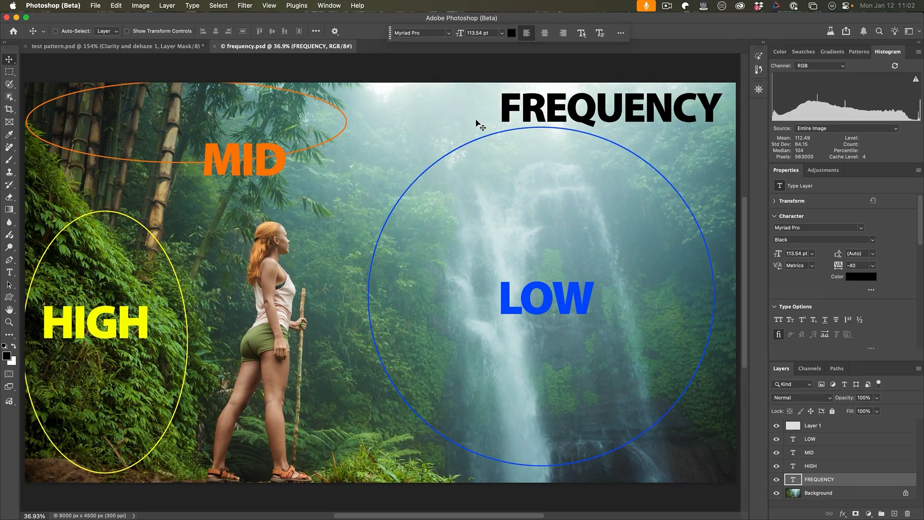
mouse_move(203, 370)
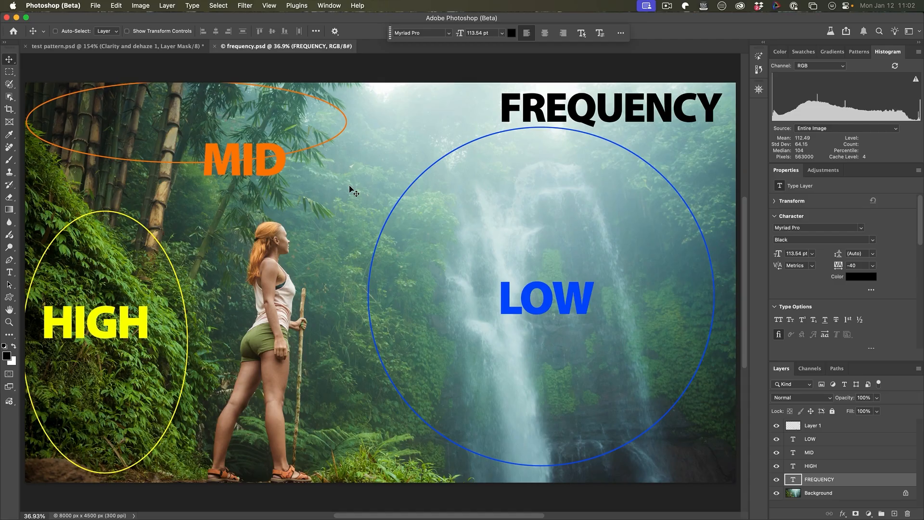
mouse_move(377, 174)
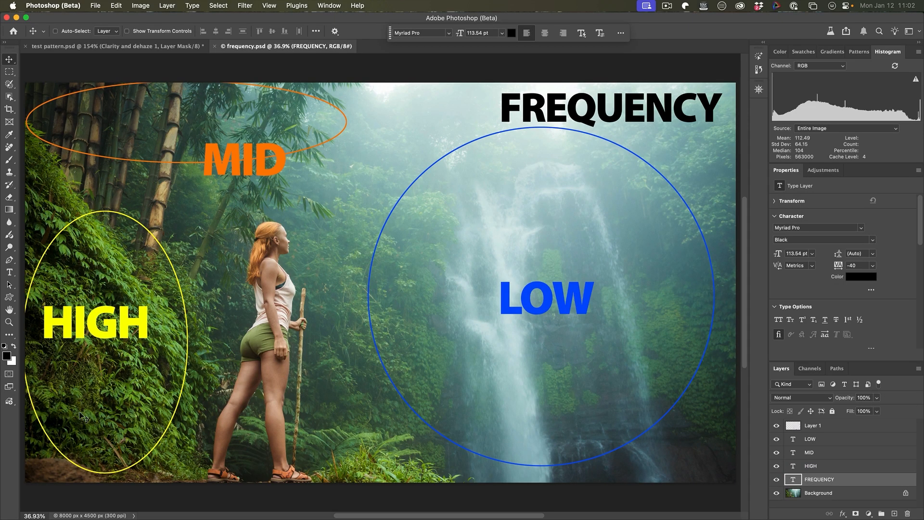
mouse_move(139, 480)
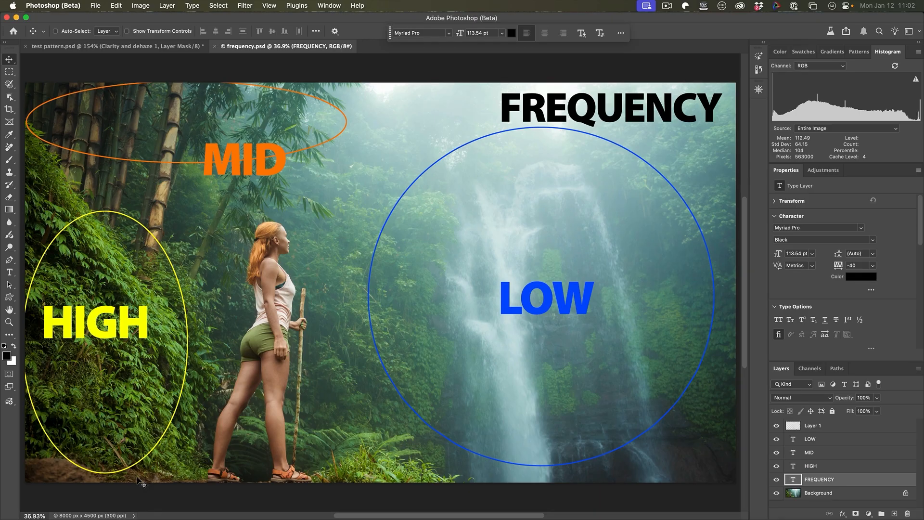
mouse_move(270, 256)
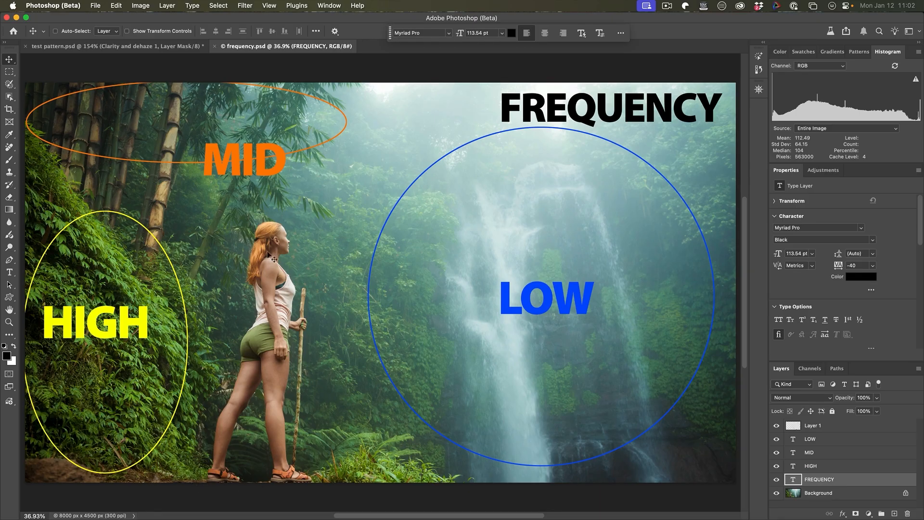
mouse_move(91, 268)
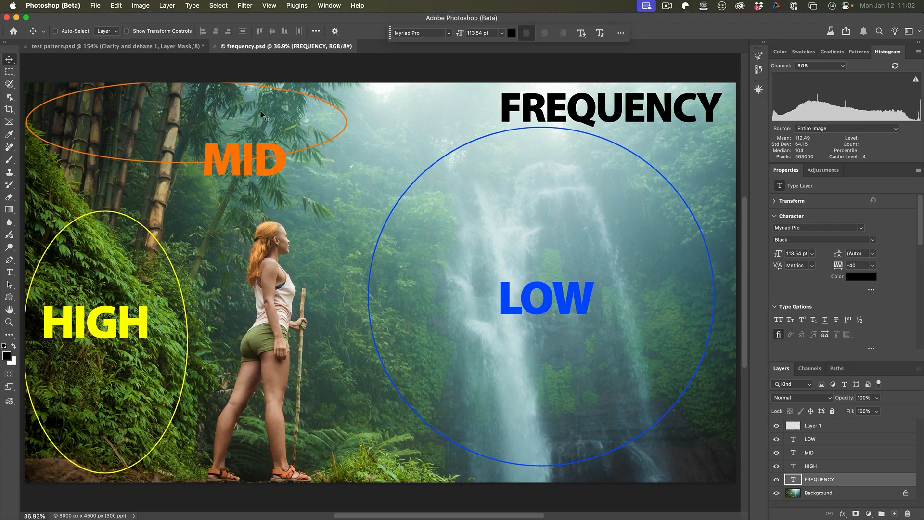
mouse_move(77, 145)
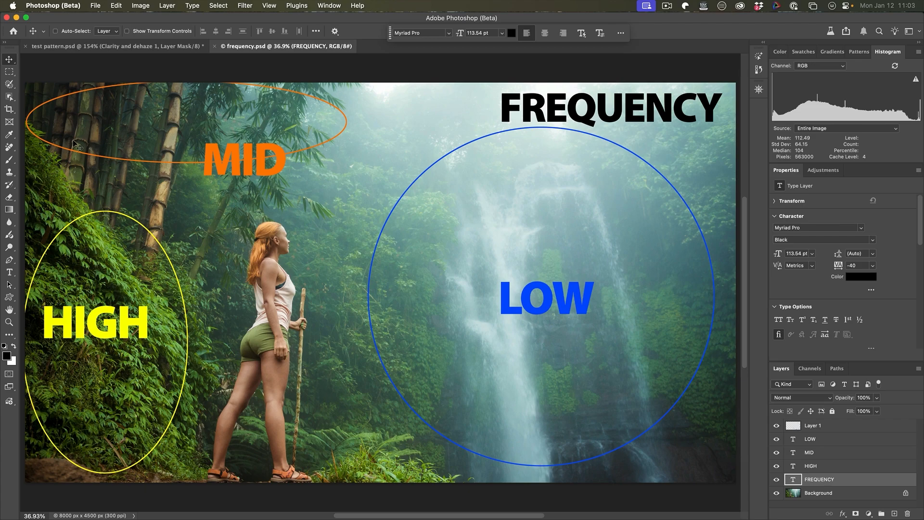
mouse_move(167, 131)
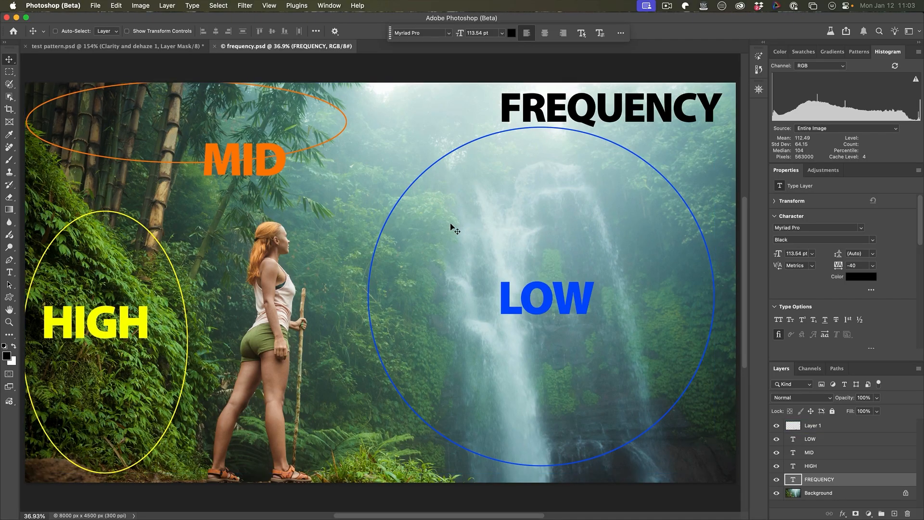
mouse_move(378, 159)
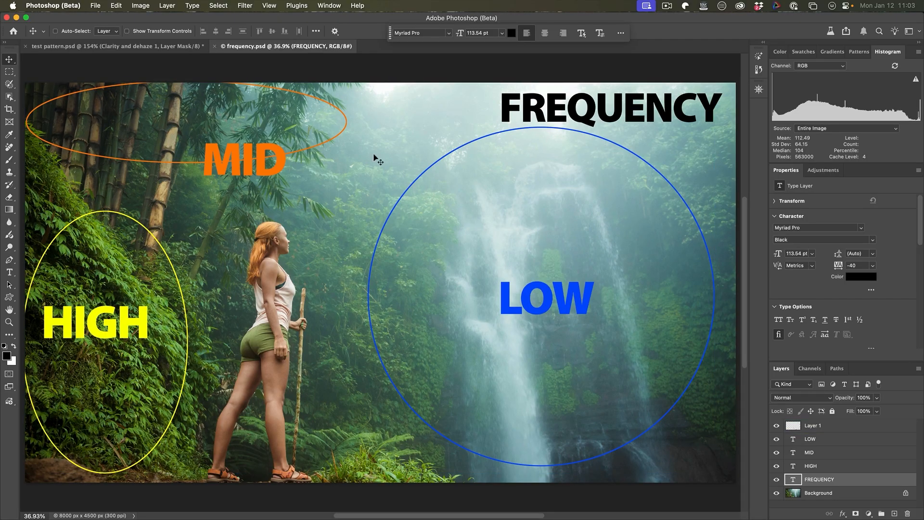
mouse_move(558, 214)
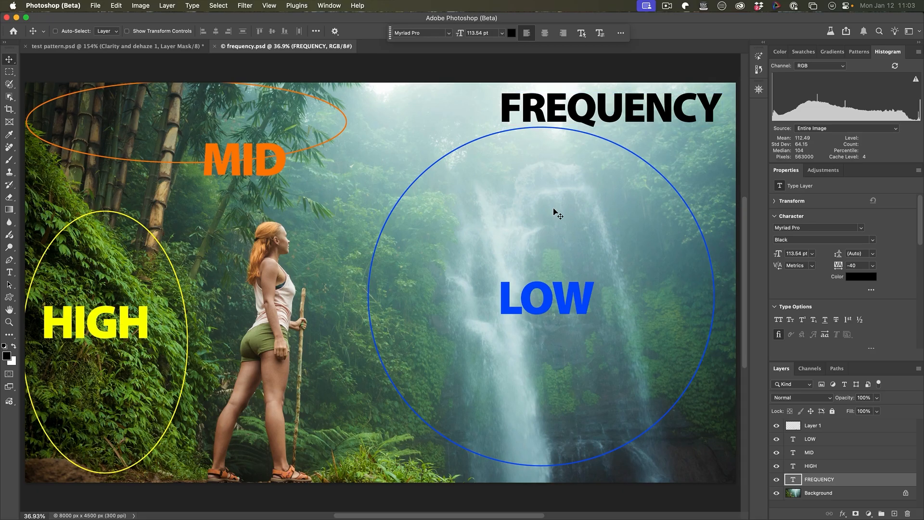
mouse_move(497, 231)
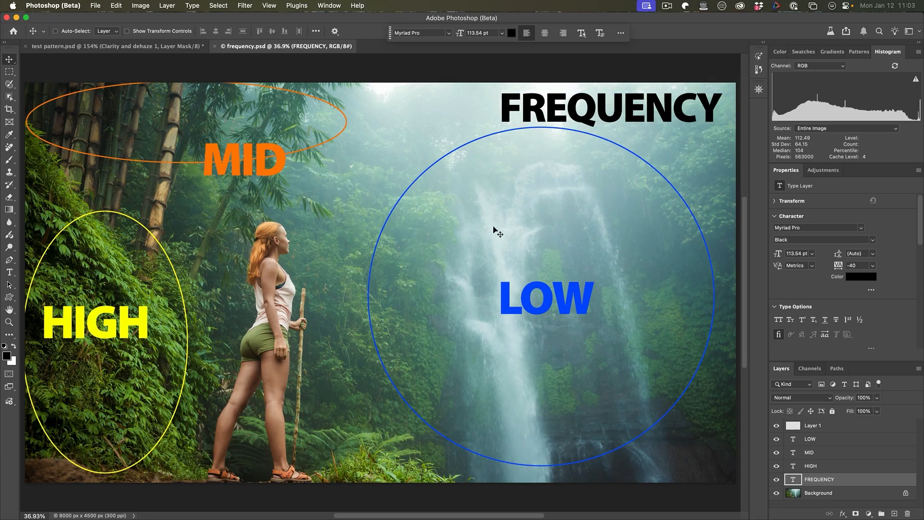
mouse_move(543, 236)
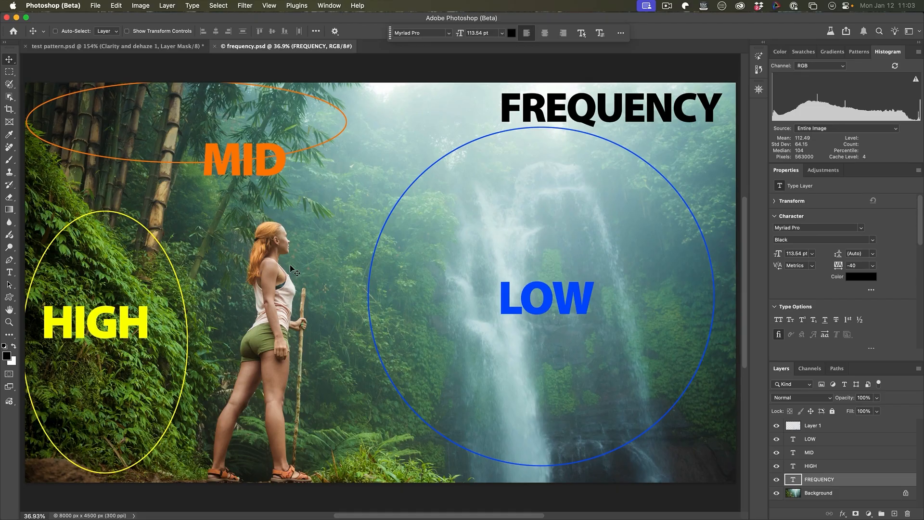
mouse_move(241, 235)
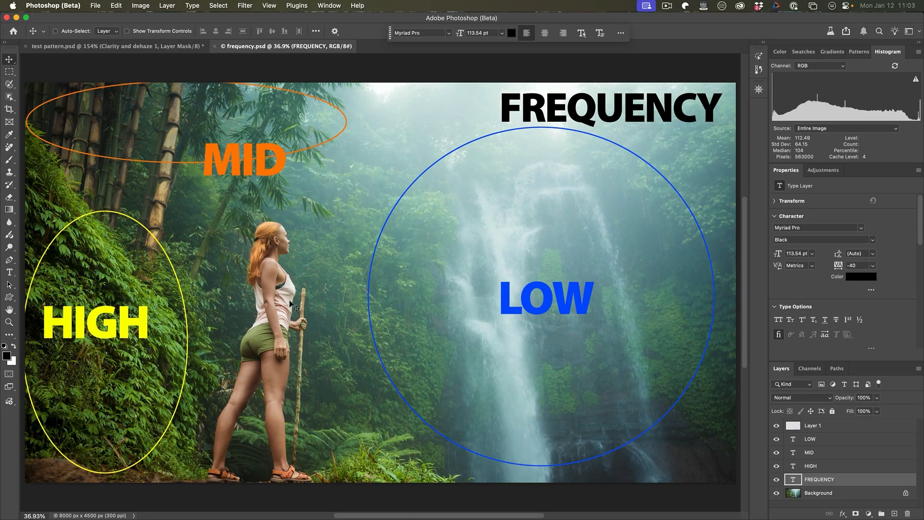
mouse_move(275, 383)
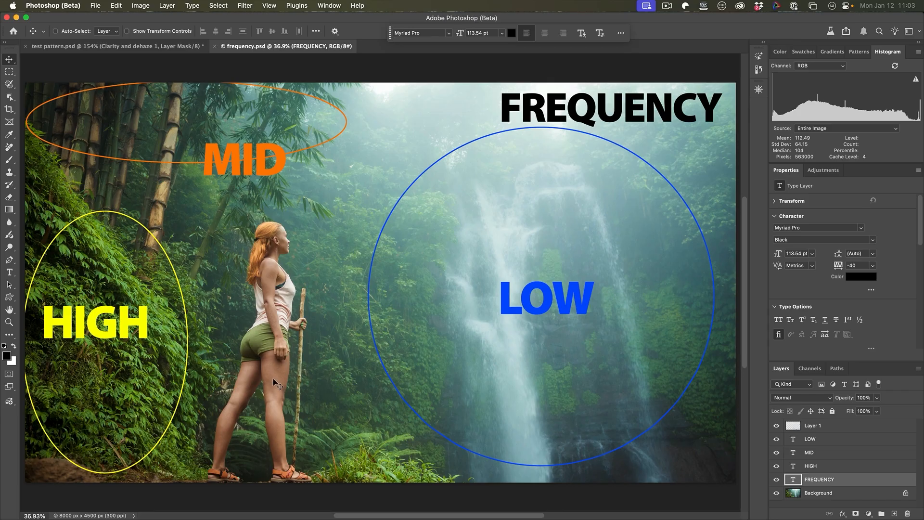
mouse_move(248, 377)
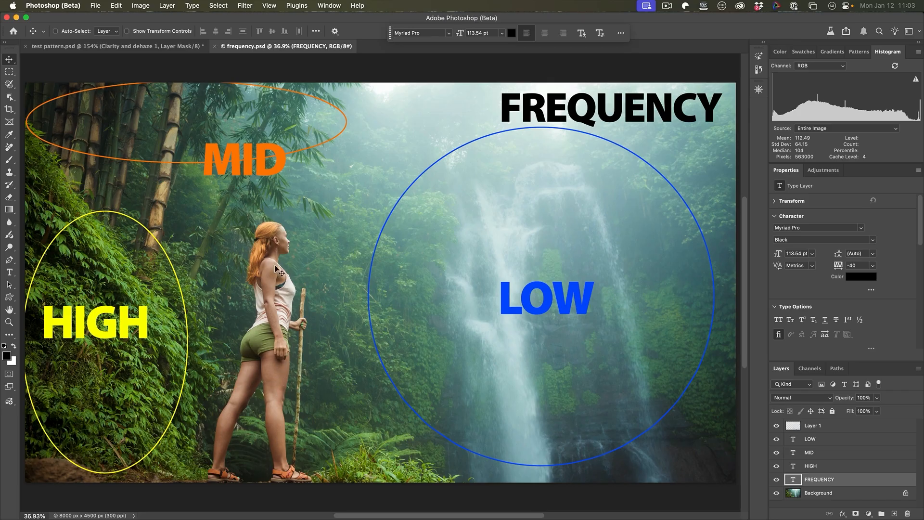
mouse_move(291, 322)
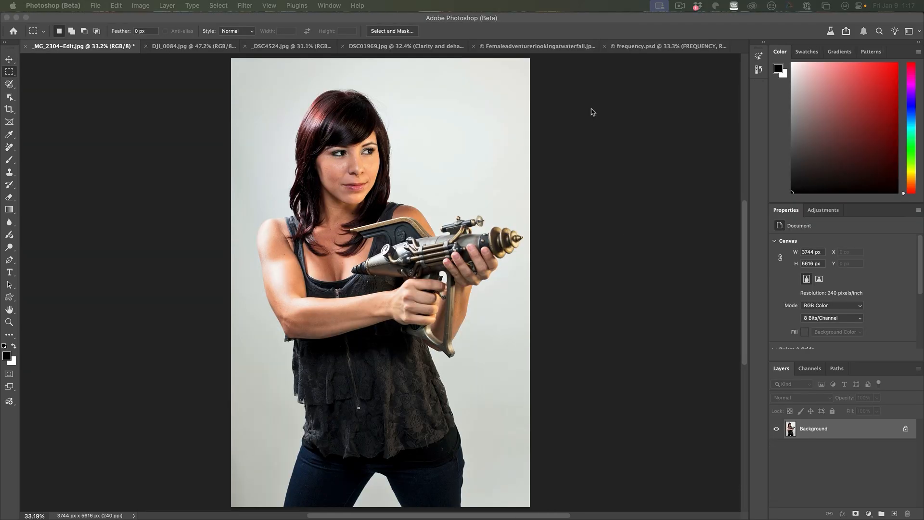
mouse_move(428, 251)
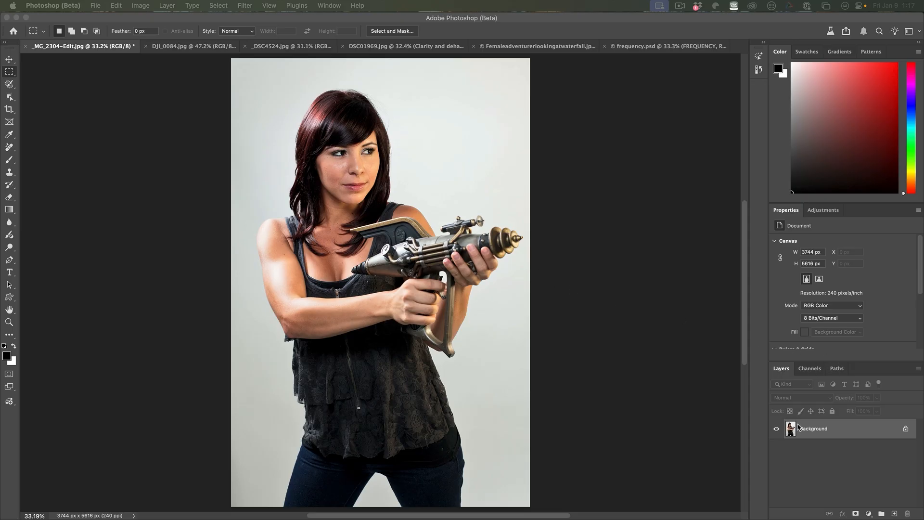
left_click(856, 513)
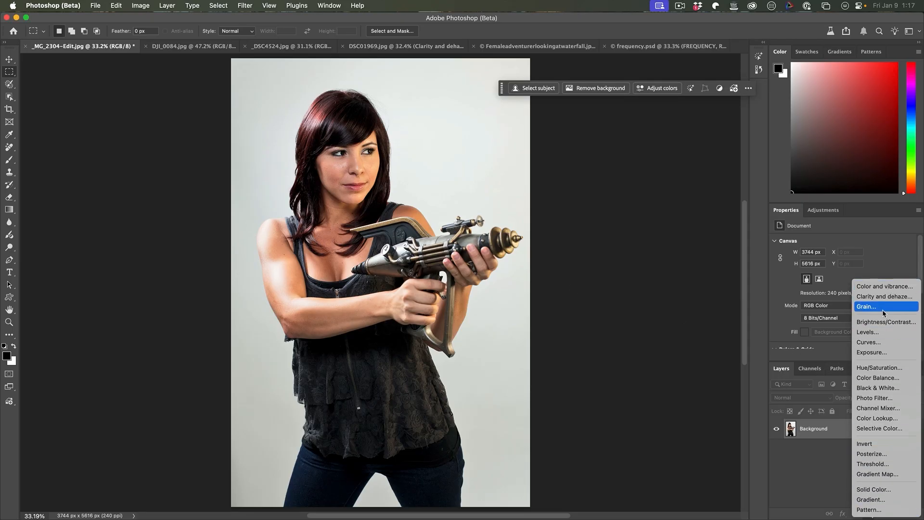
mouse_move(883, 295)
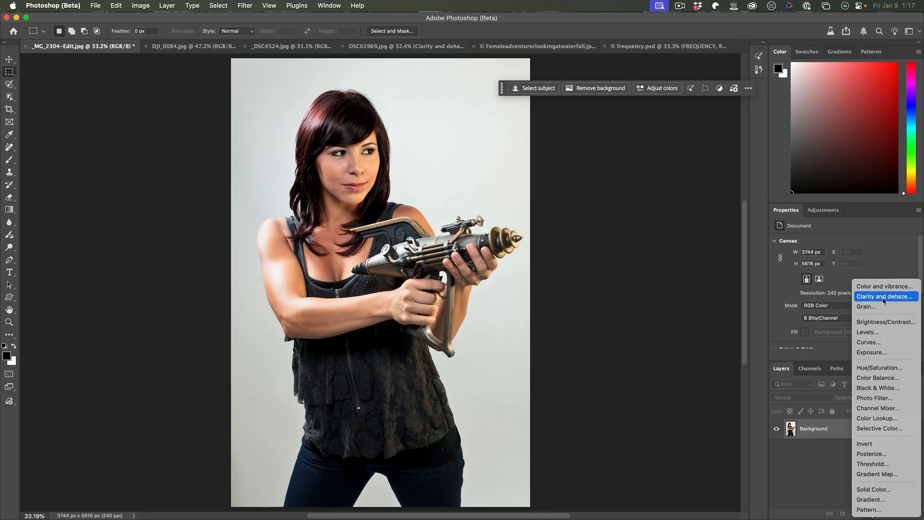
left_click(881, 296)
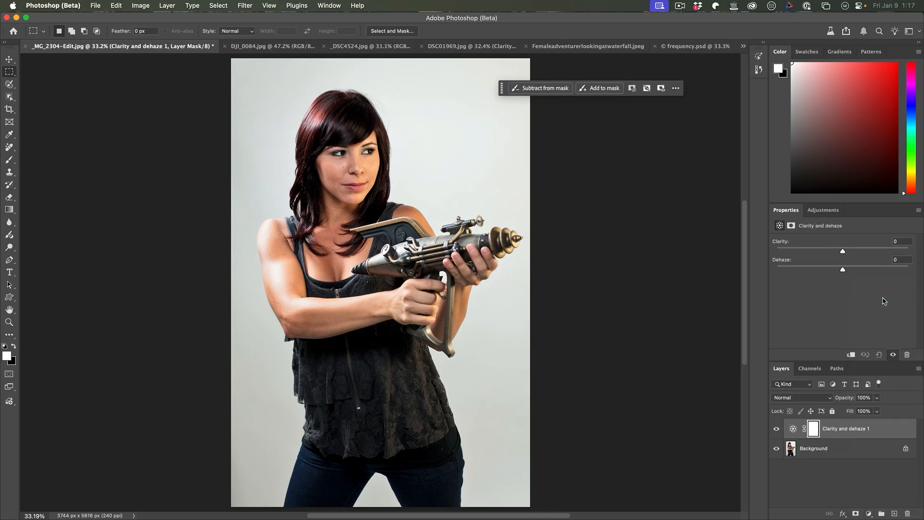
mouse_move(836, 480)
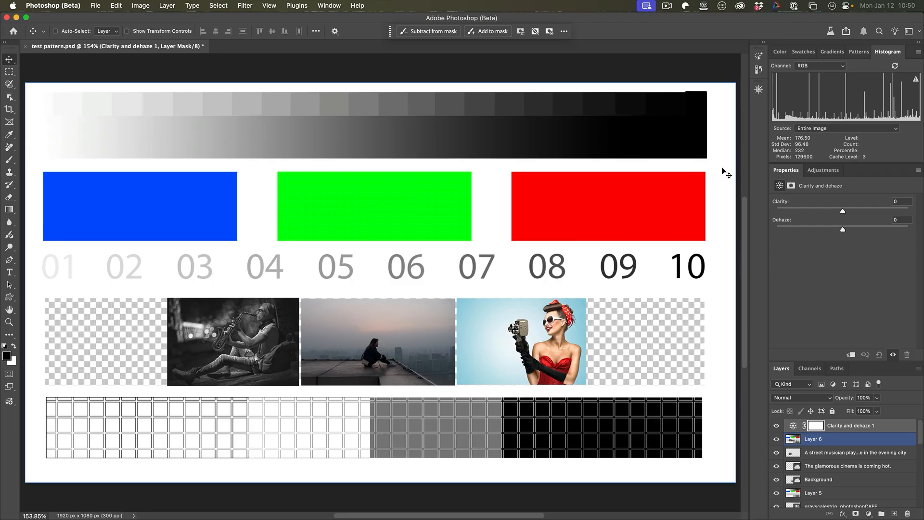
mouse_move(81, 117)
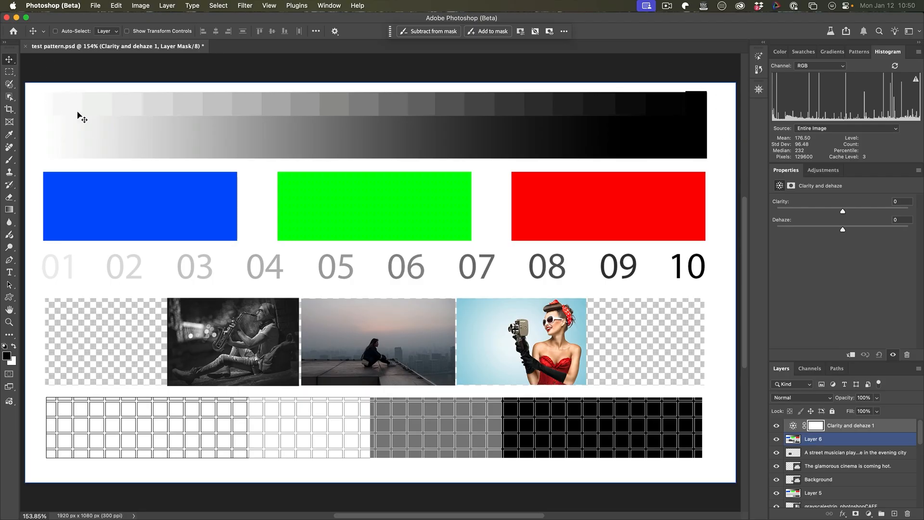
mouse_move(170, 131)
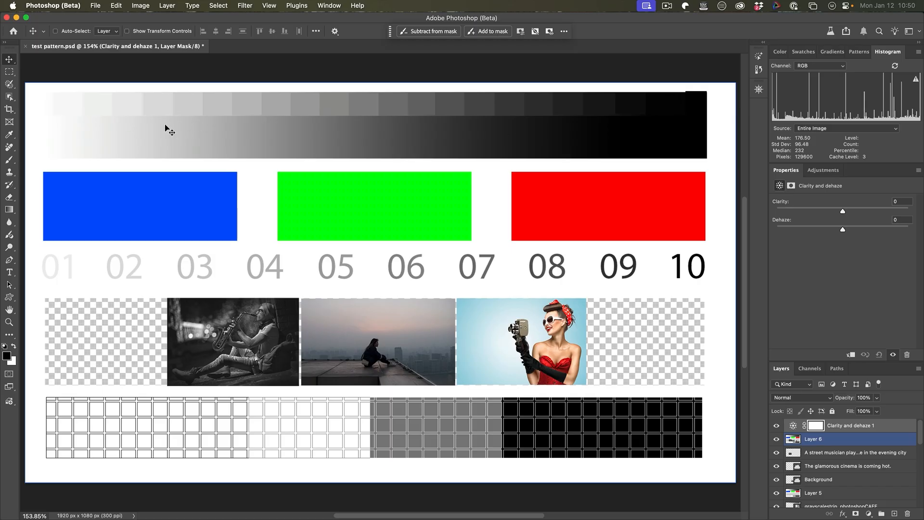
mouse_move(689, 95)
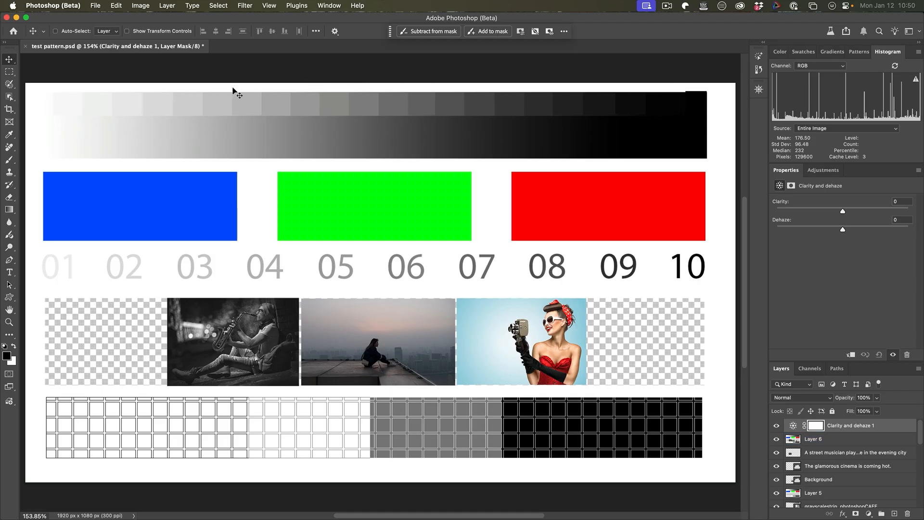
mouse_move(844, 214)
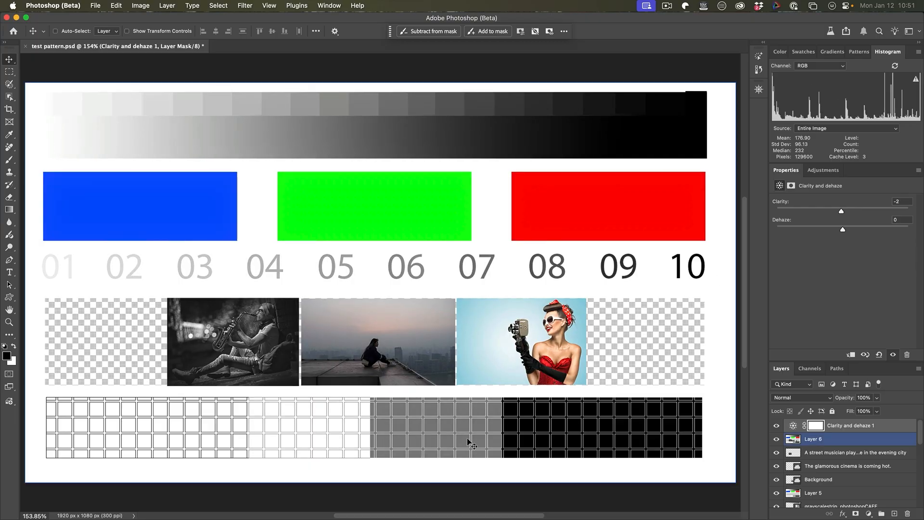
mouse_move(278, 424)
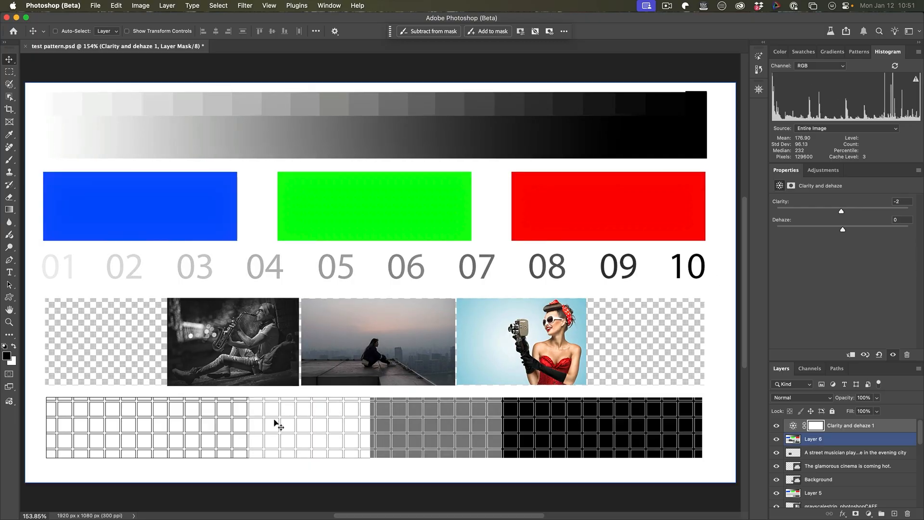
mouse_move(678, 424)
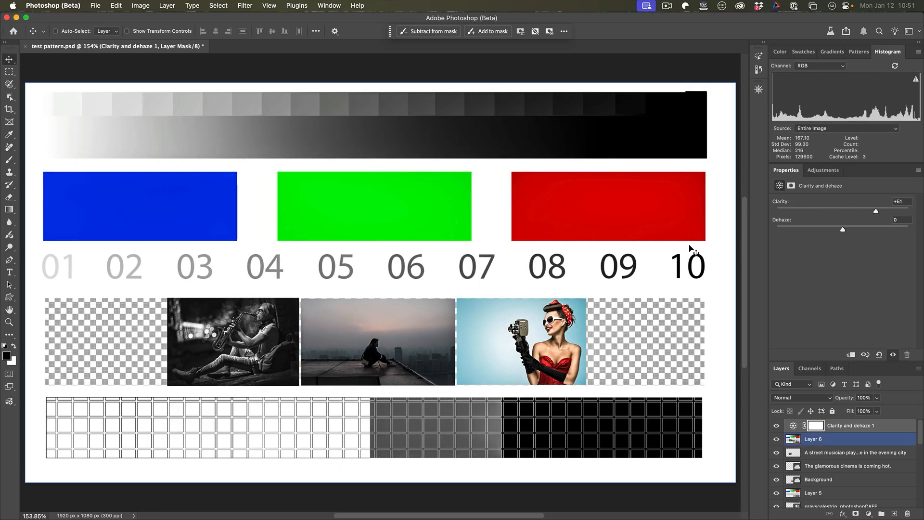
mouse_move(554, 353)
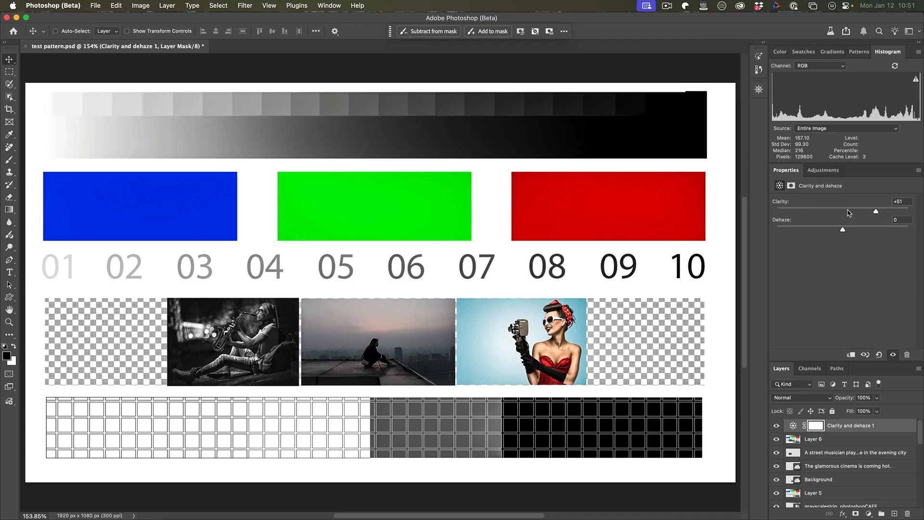
Preview an Unsharp Mask on the portrait at Amount 155%, Radius 9.3 px, Threshold 0.
left_click(245, 6)
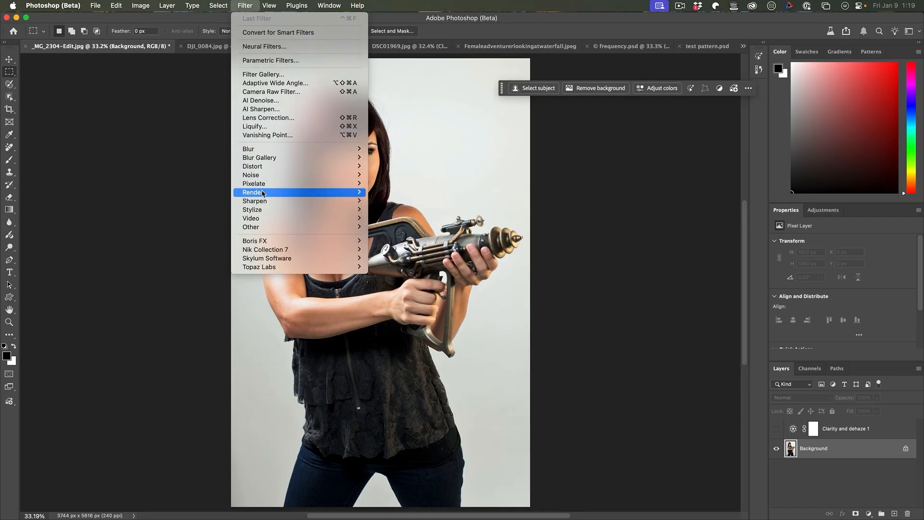
mouse_move(254, 201)
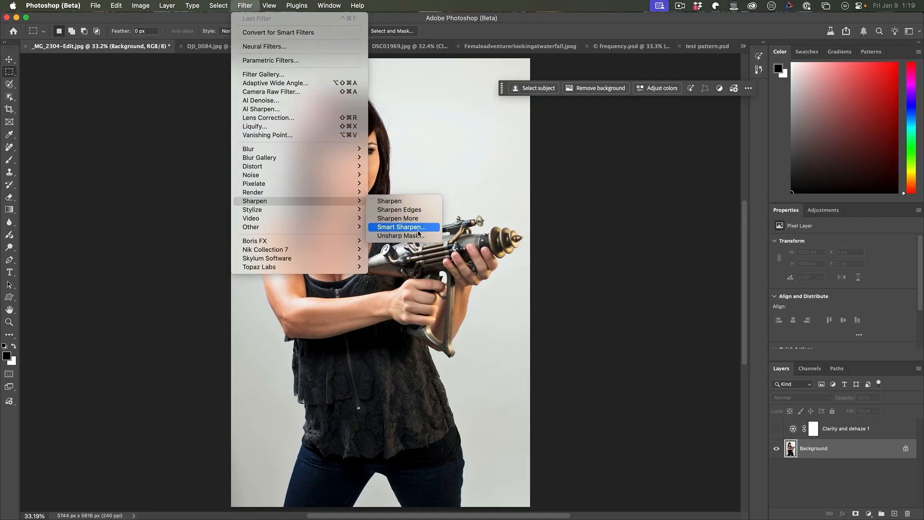
left_click(401, 235)
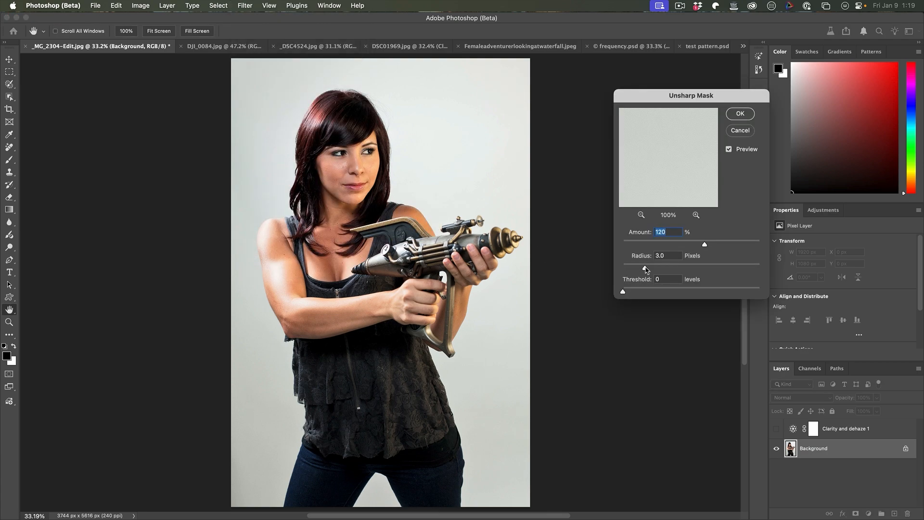
triple_click(665, 255)
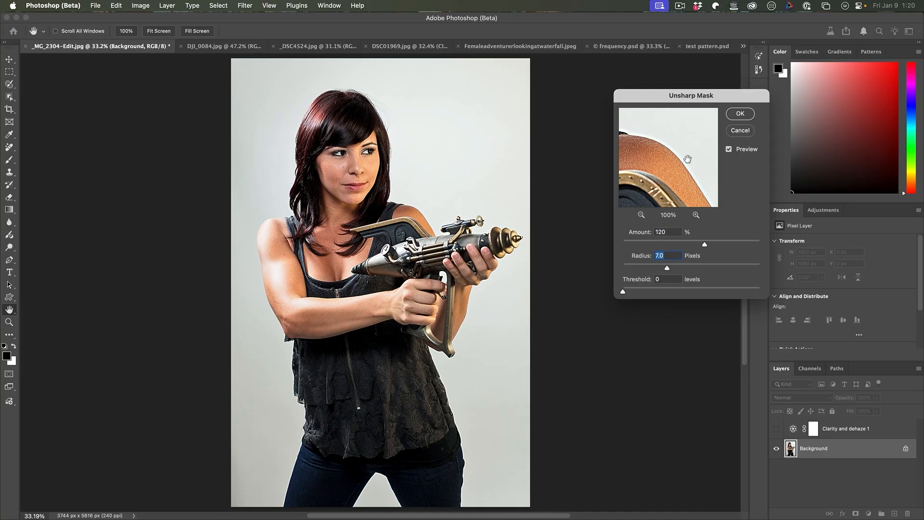
mouse_move(636, 143)
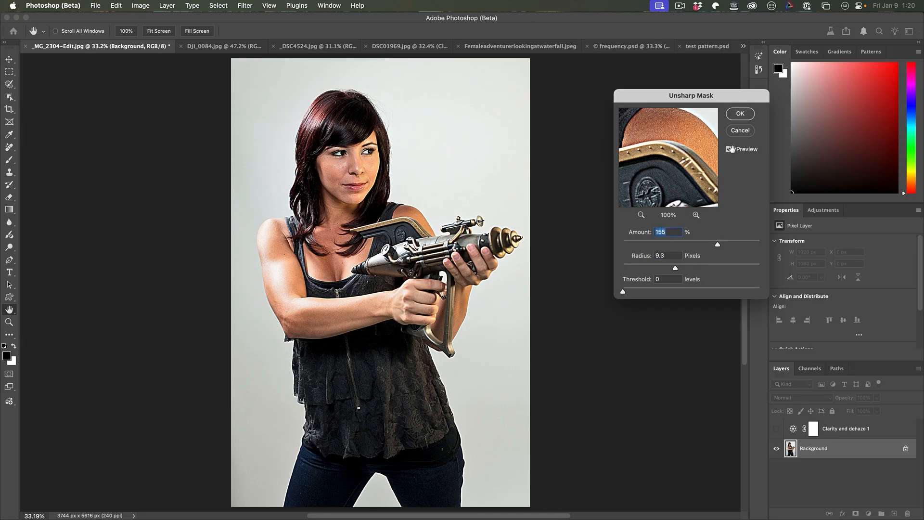
left_click(730, 148)
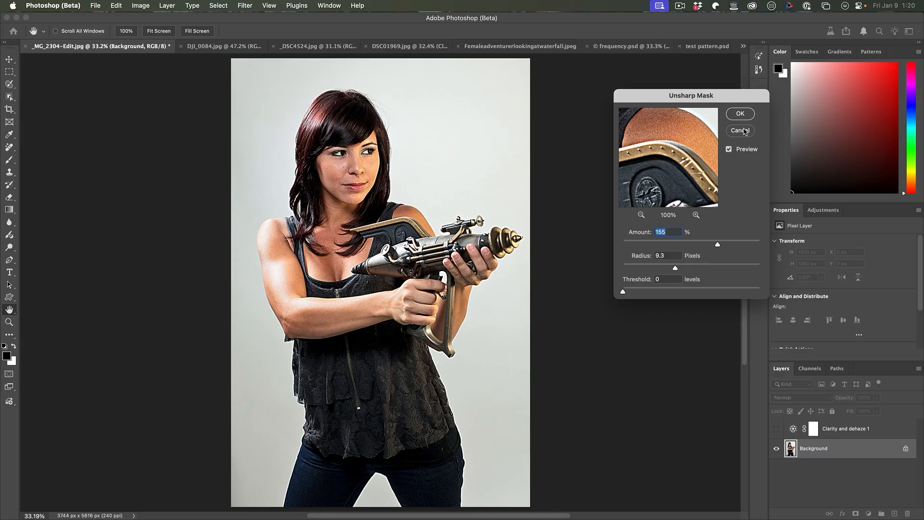
Dismiss Unsharp Mask, unhide the Clarity +34 layer and target its mask with the Brush ready.
left_click(740, 130)
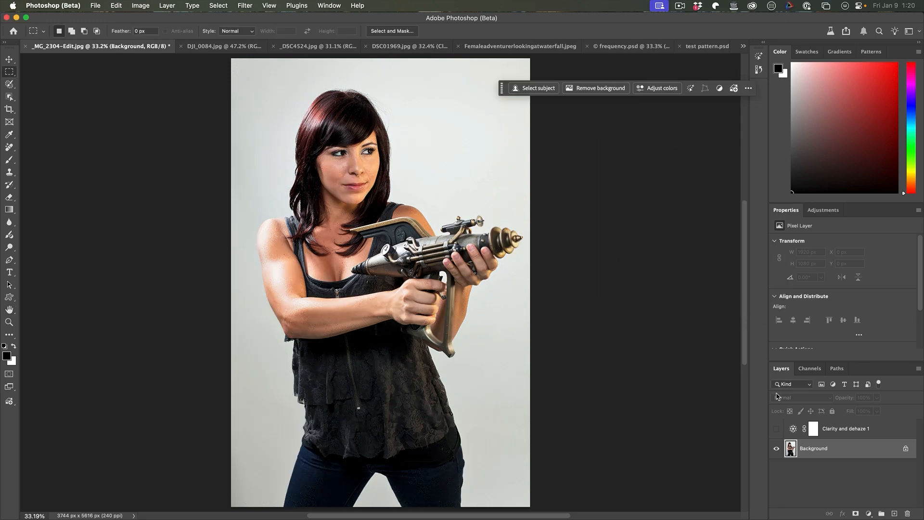
left_click(813, 428)
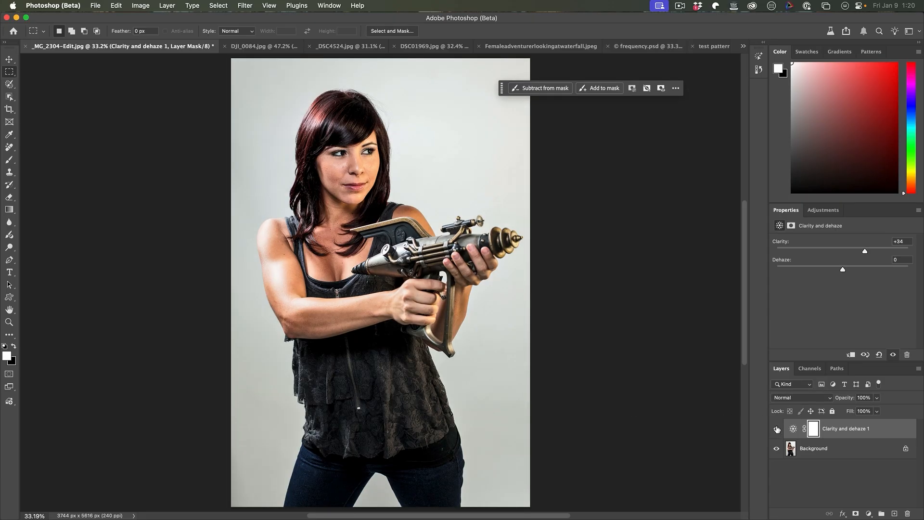
left_click(777, 430)
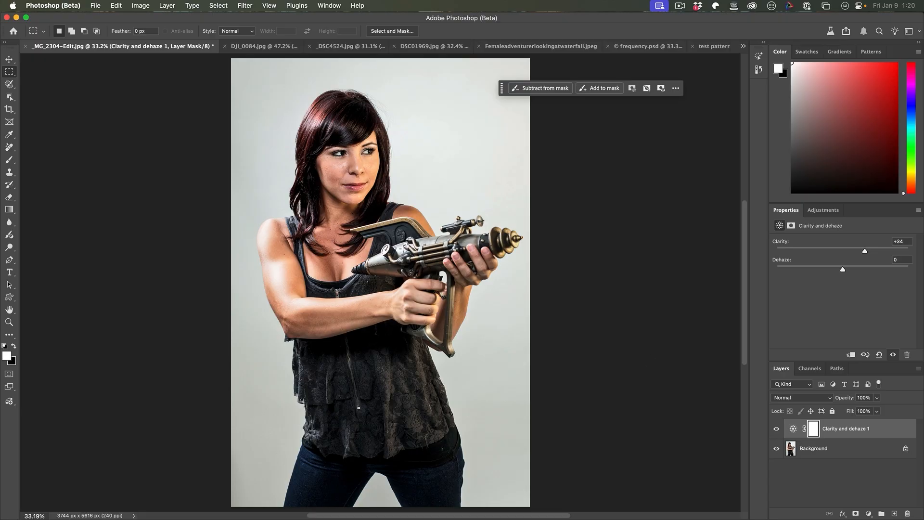
left_click(812, 428)
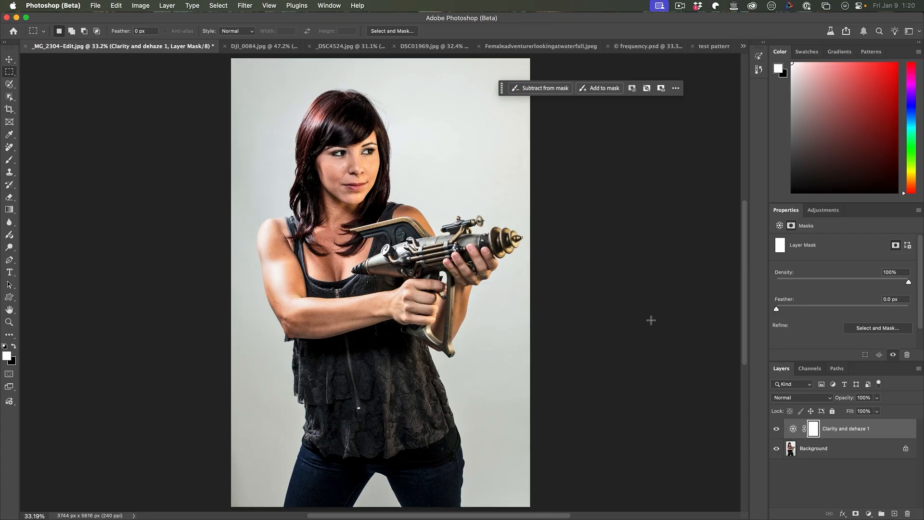
mouse_move(10, 170)
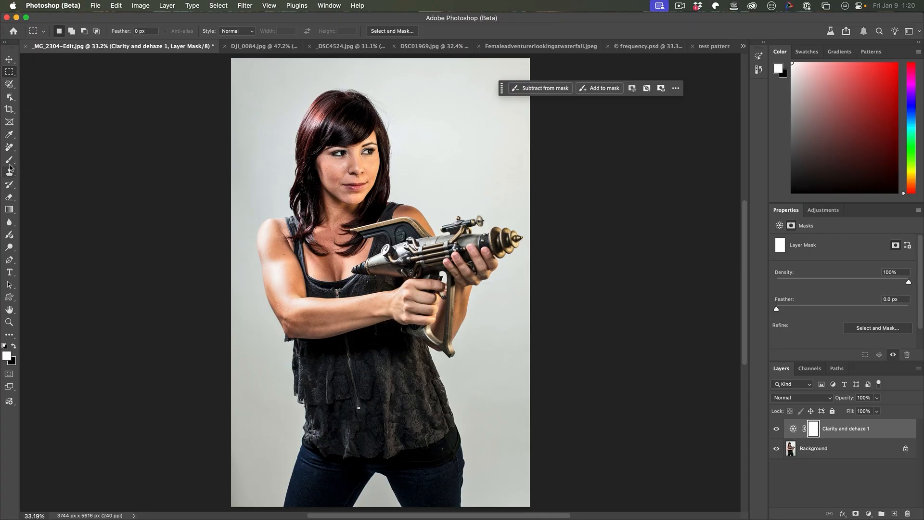
left_click(10, 159)
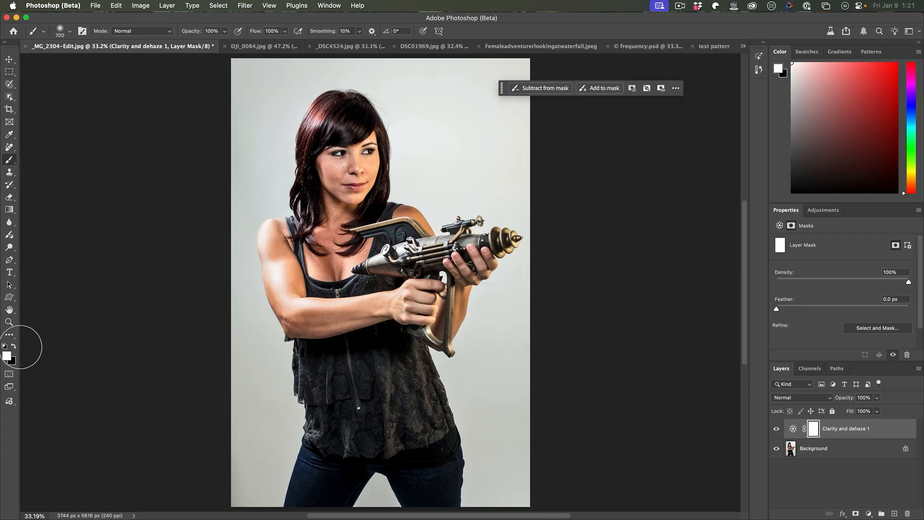
mouse_move(483, 229)
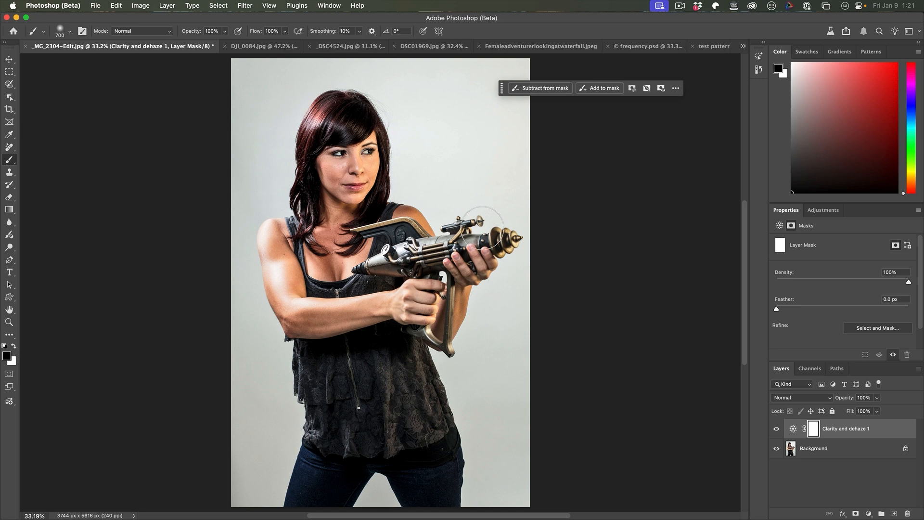
mouse_move(626, 306)
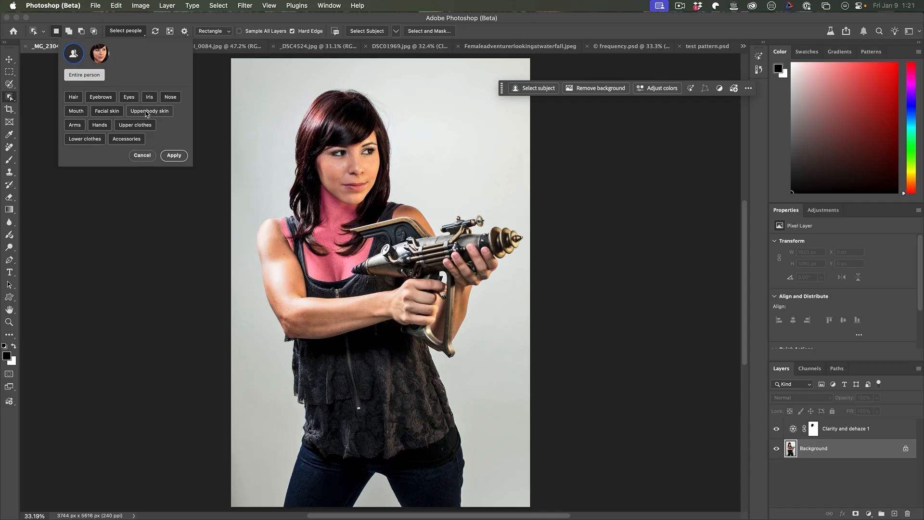
Select the woman's upper body skin, arms and hands with Select People and apply it.
left_click(74, 124)
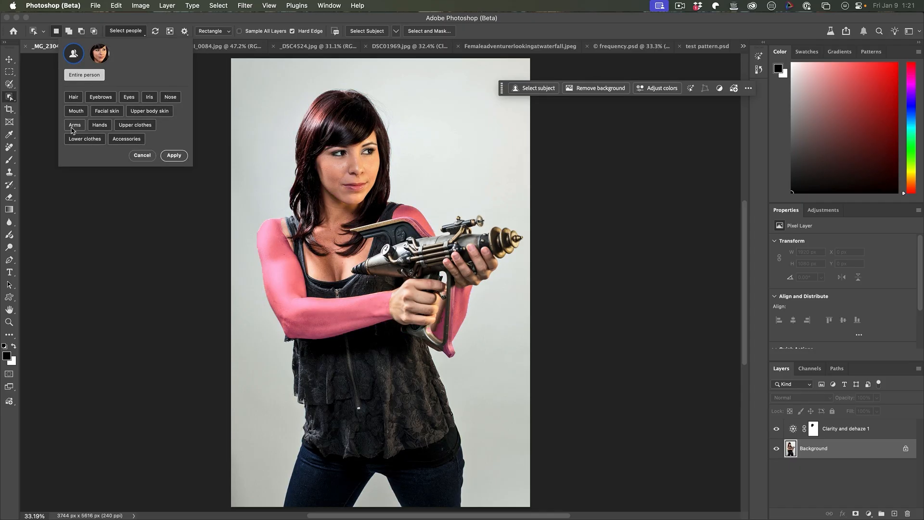
left_click(149, 110)
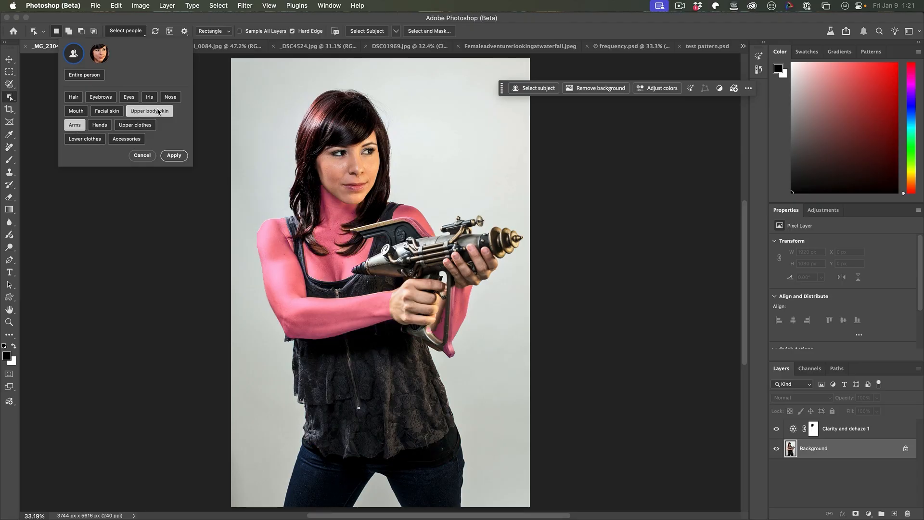
left_click(99, 125)
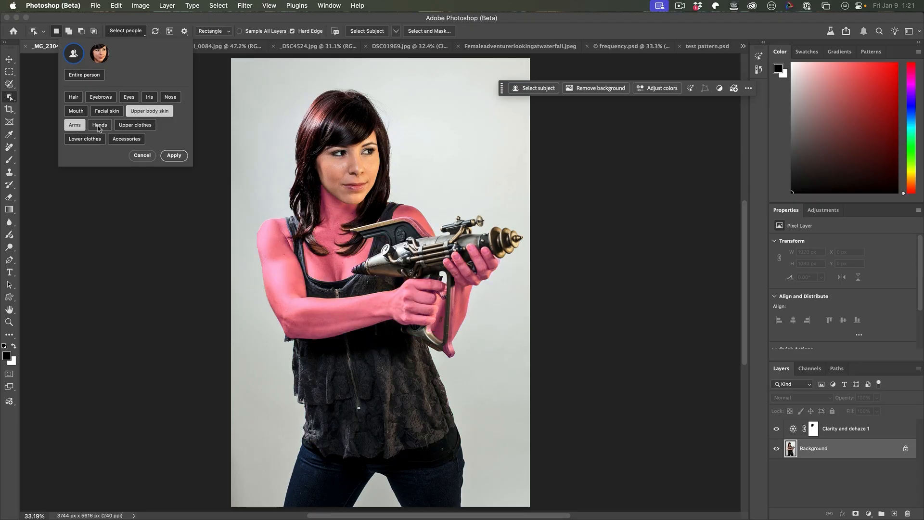
left_click(174, 155)
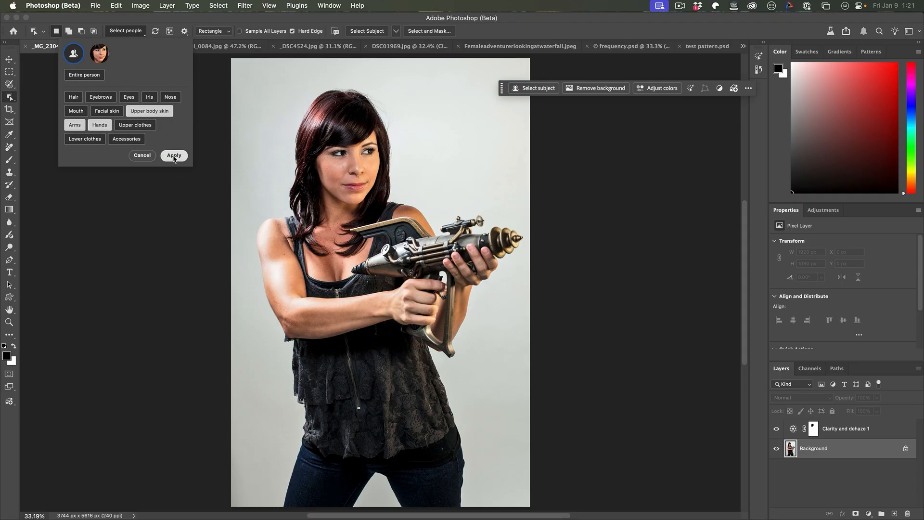
left_click(175, 155)
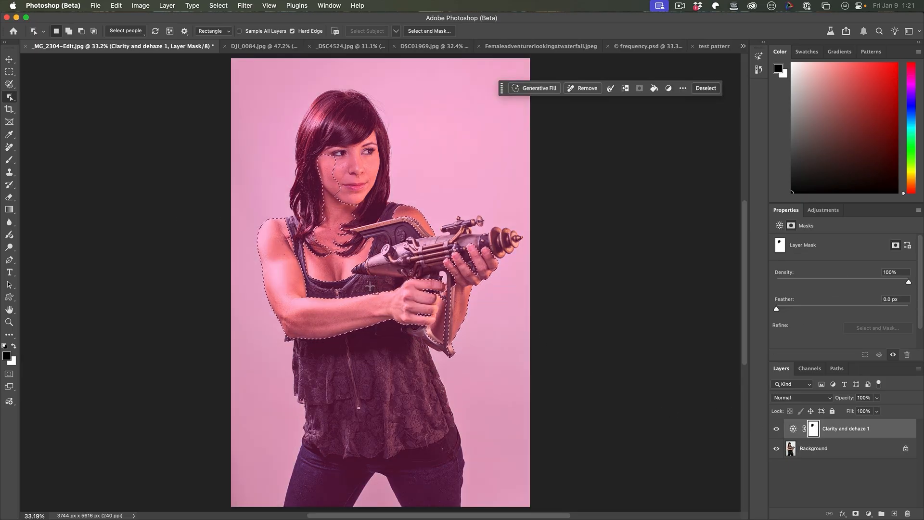
Paint that selection into the Clarity layer's mask, then deselect with Cmd+D.
key("b")
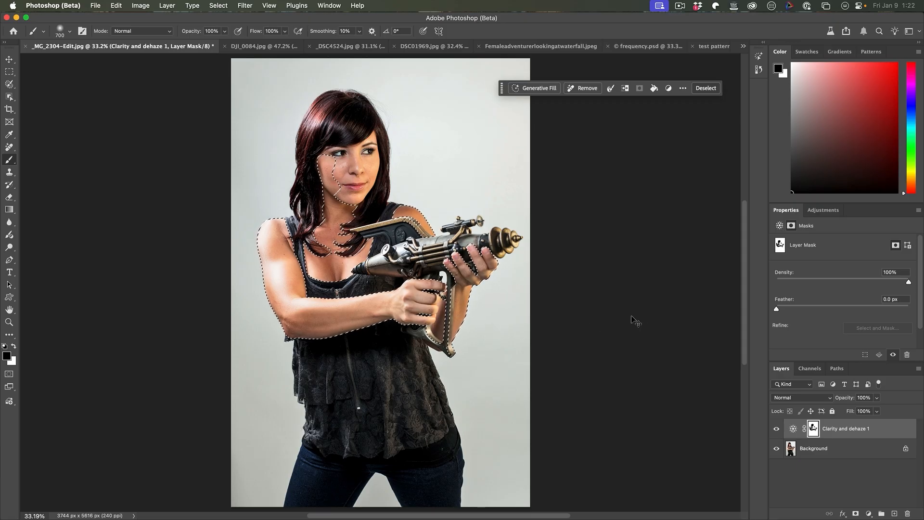
key("cmd+d")
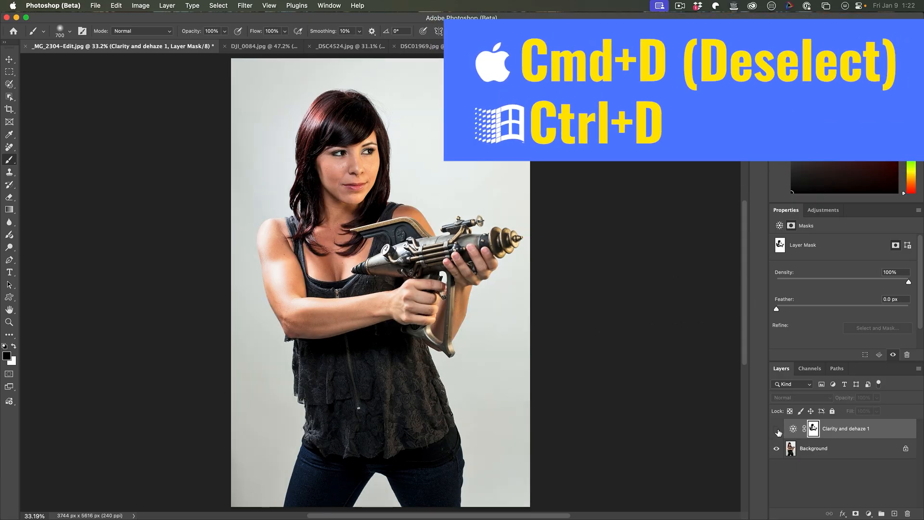
key("cmd+d")
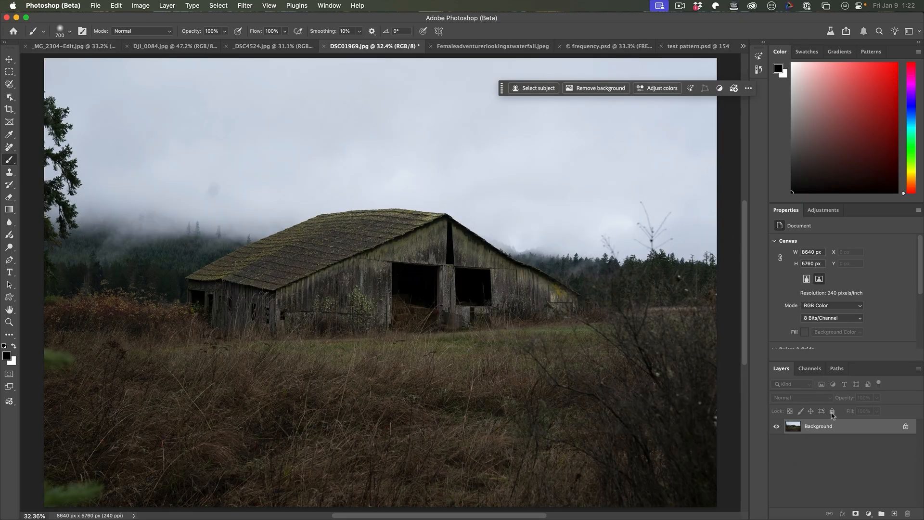
mouse_move(833, 442)
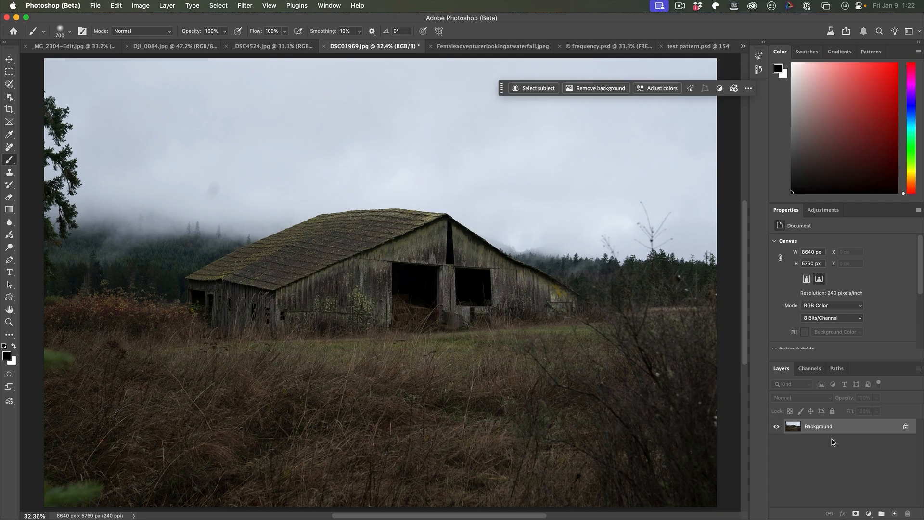
mouse_move(774, 460)
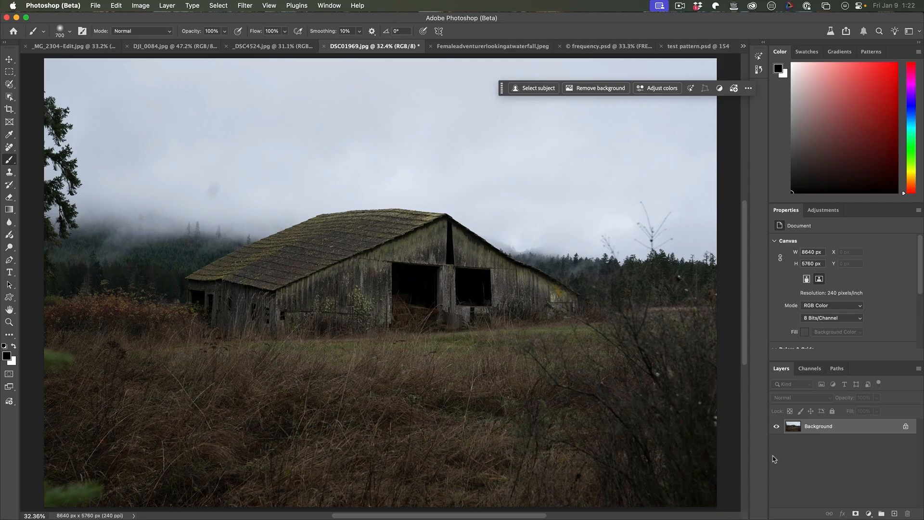
mouse_move(828, 432)
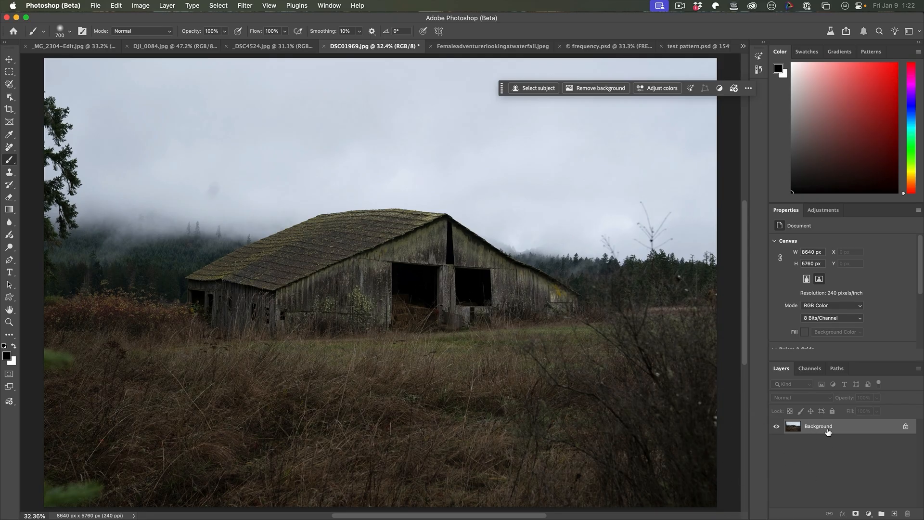
Add a Clarity and dehaze layer to the foggy barn photo with Clarity raised to +30.
left_click(871, 513)
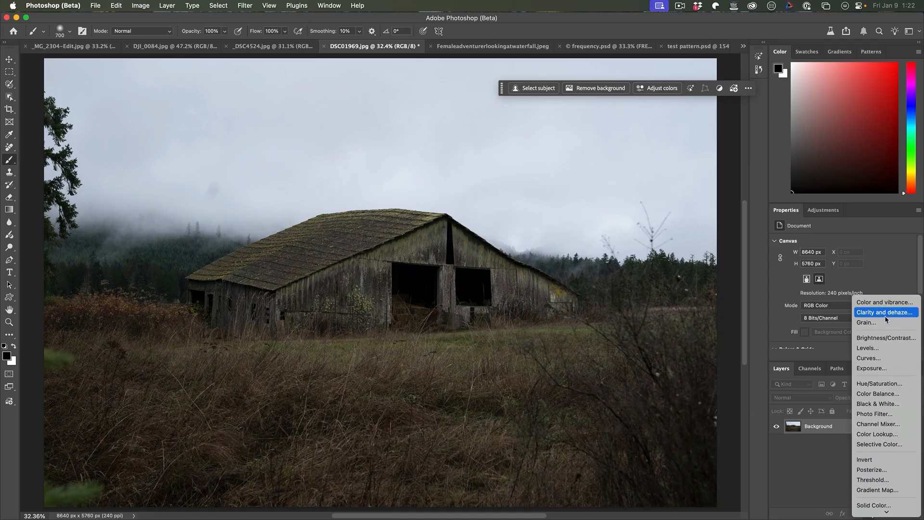
left_click(885, 312)
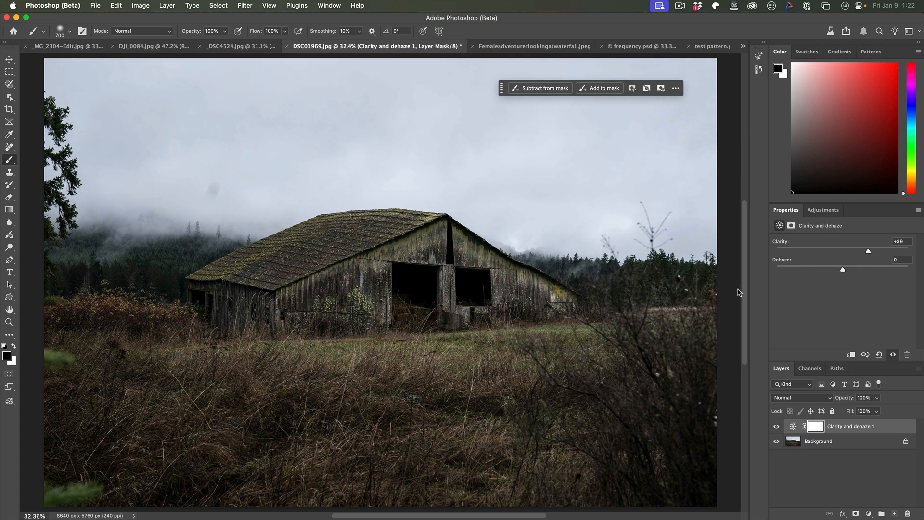
mouse_move(841, 275)
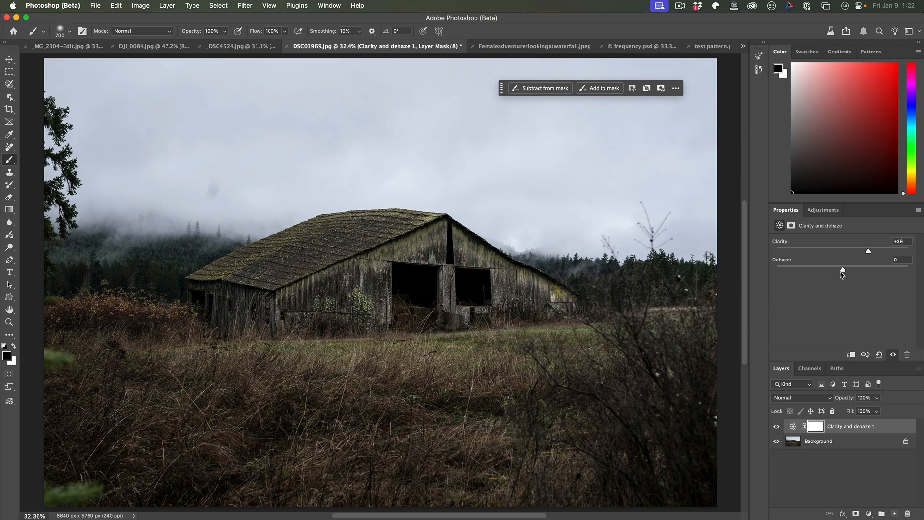
left_click(238, 46)
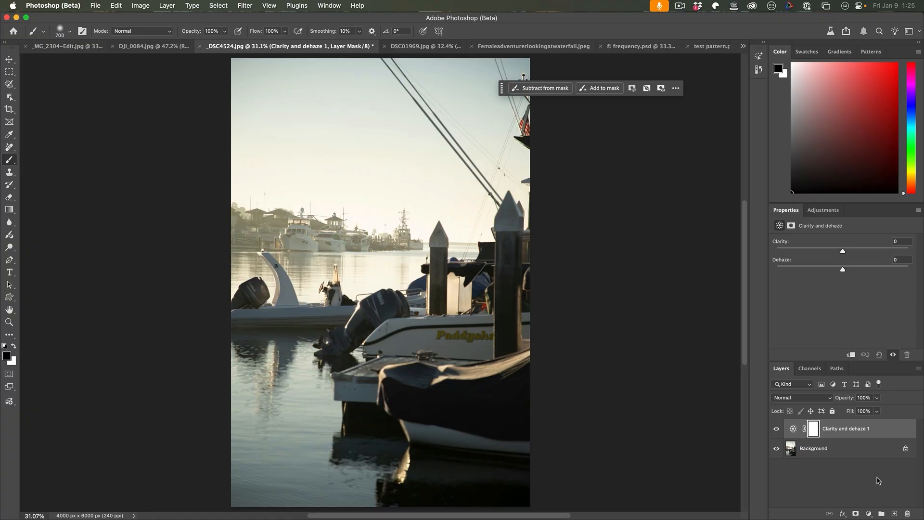
mouse_move(803, 294)
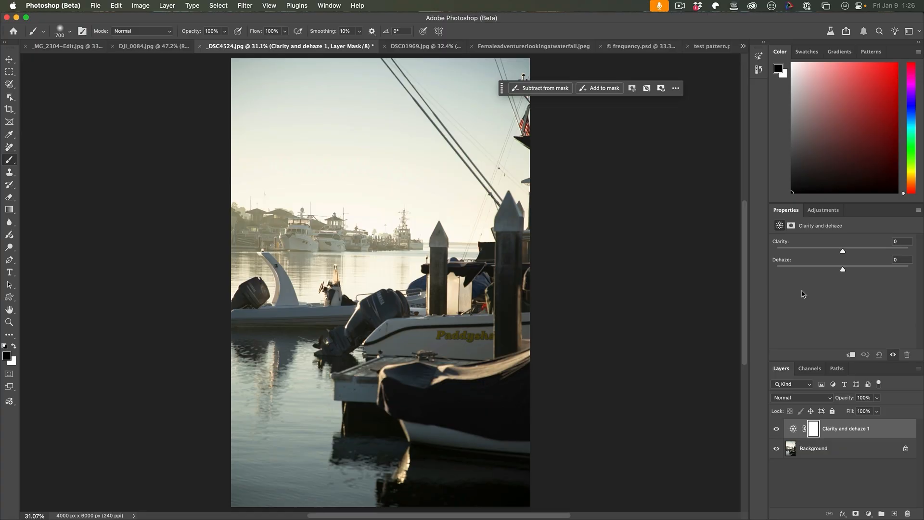
mouse_move(380, 247)
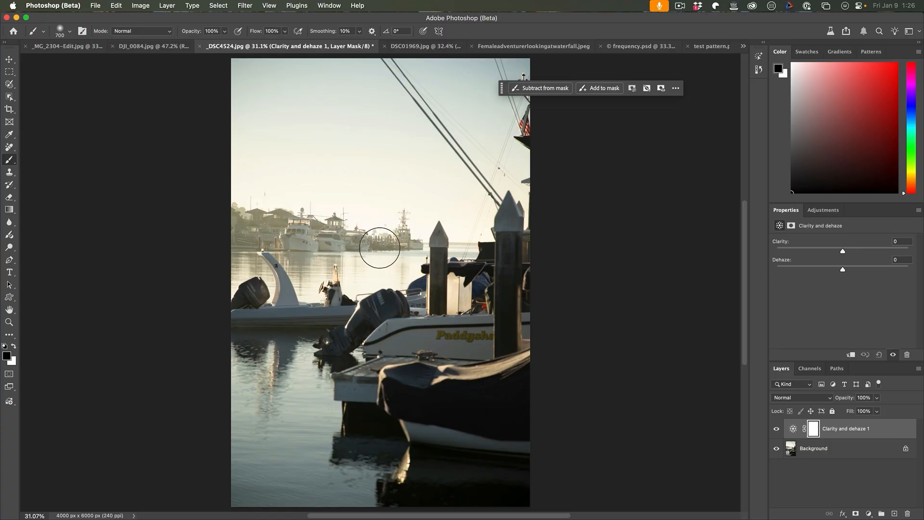
mouse_move(306, 252)
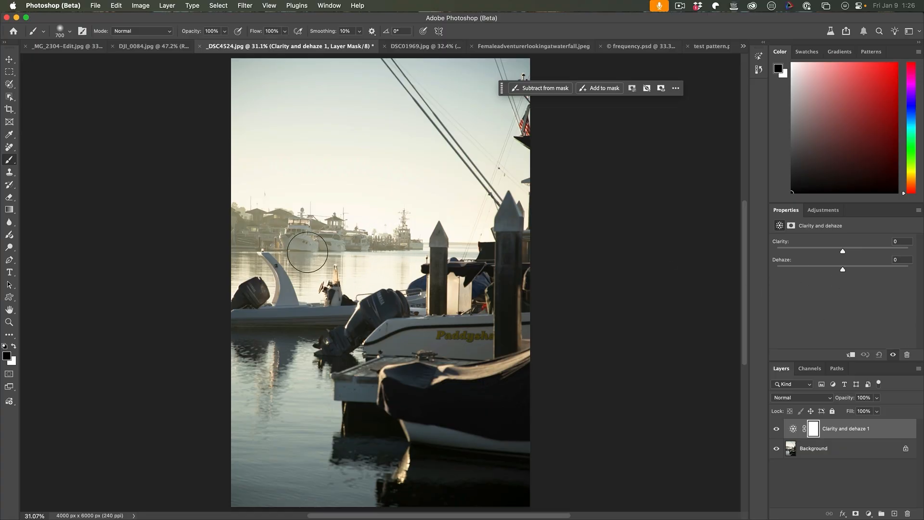
mouse_move(301, 222)
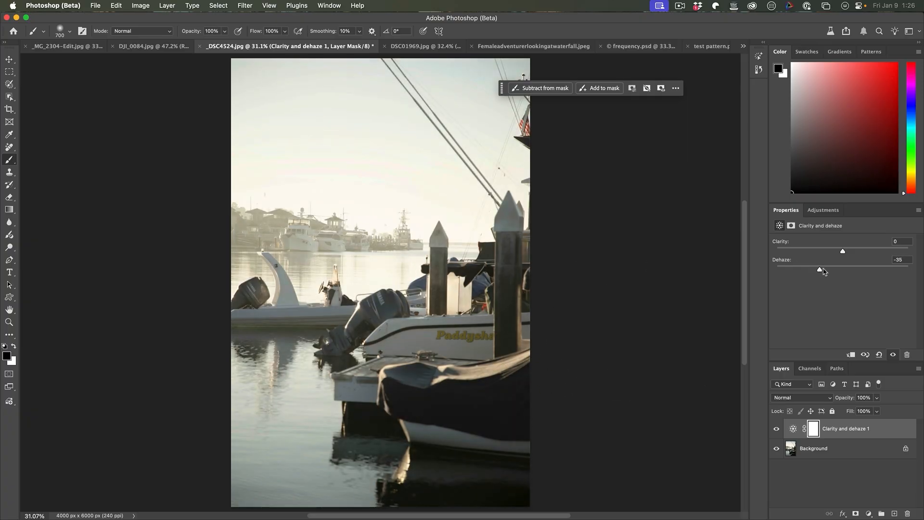
Set the harbour boats photo's Dehaze to -35 for a hazier look.
left_click(681, 46)
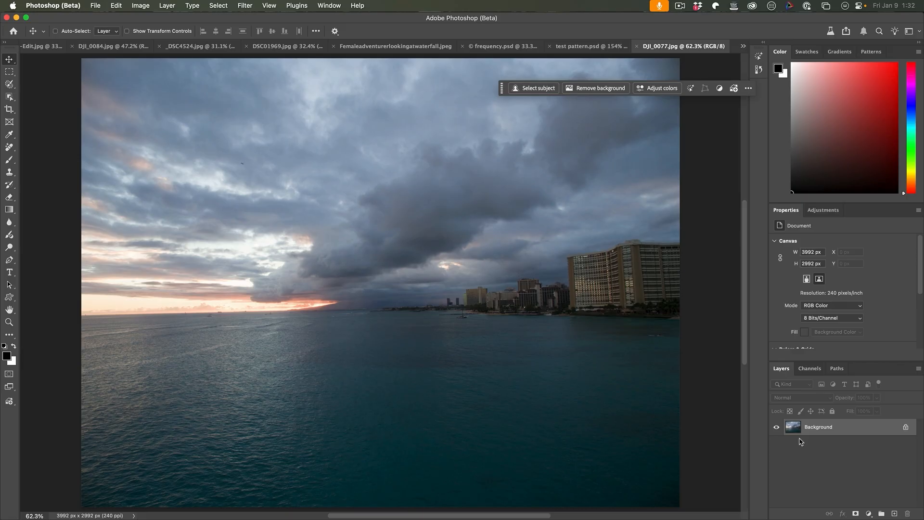
mouse_move(859, 480)
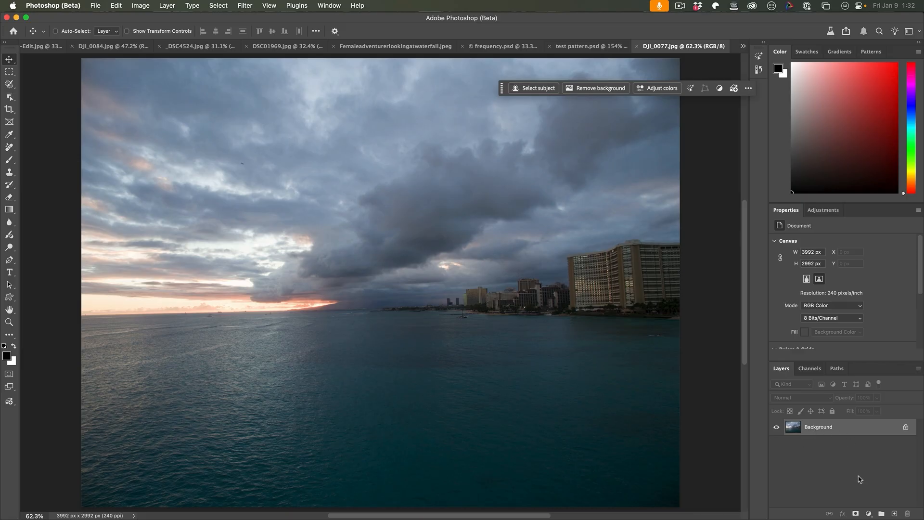
Add a Clarity and dehaze layer to the ocean sunset photo with Dehaze +19 and target its mask.
left_click(870, 513)
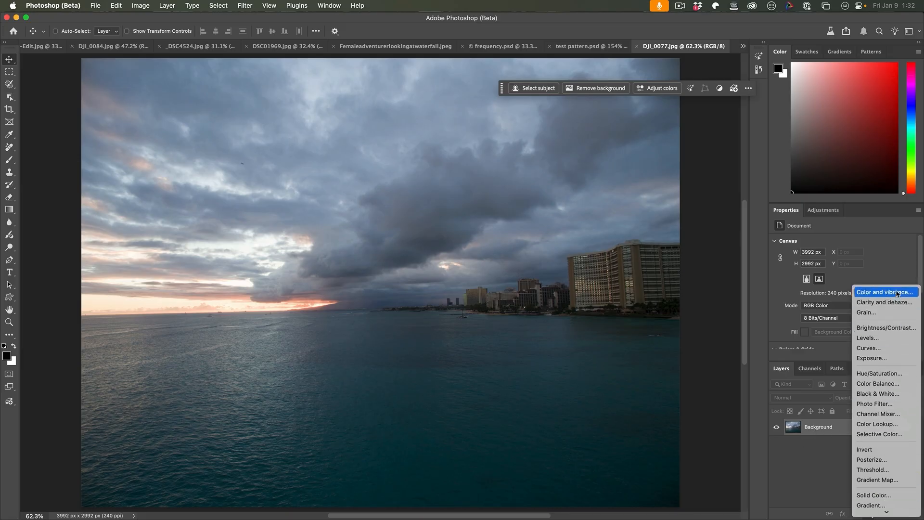
left_click(884, 302)
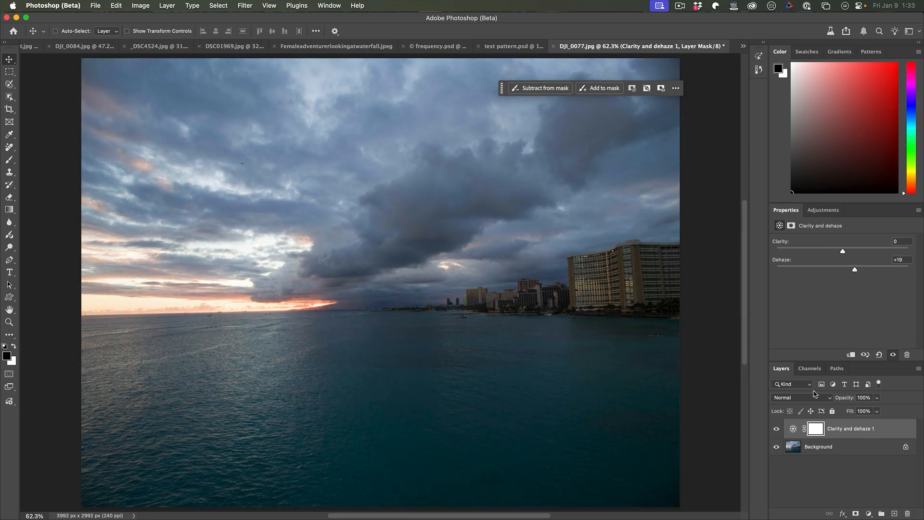
left_click(816, 428)
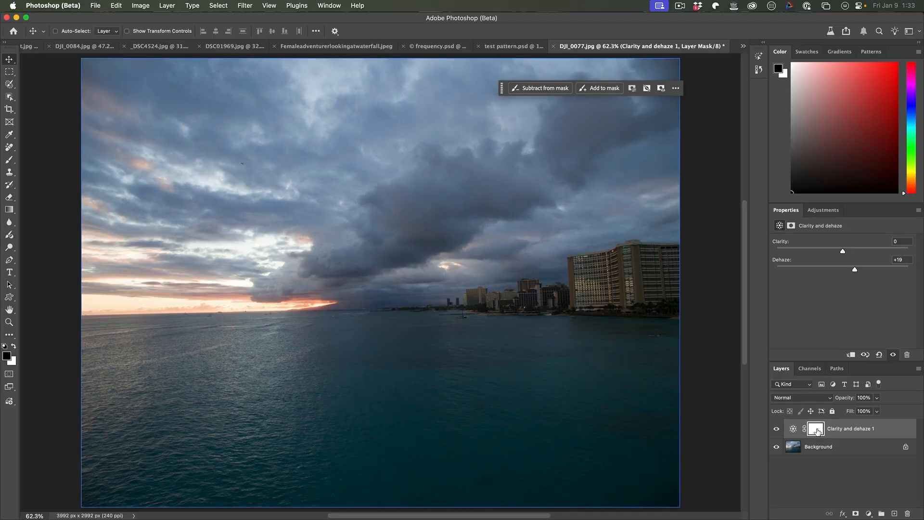
left_click(815, 428)
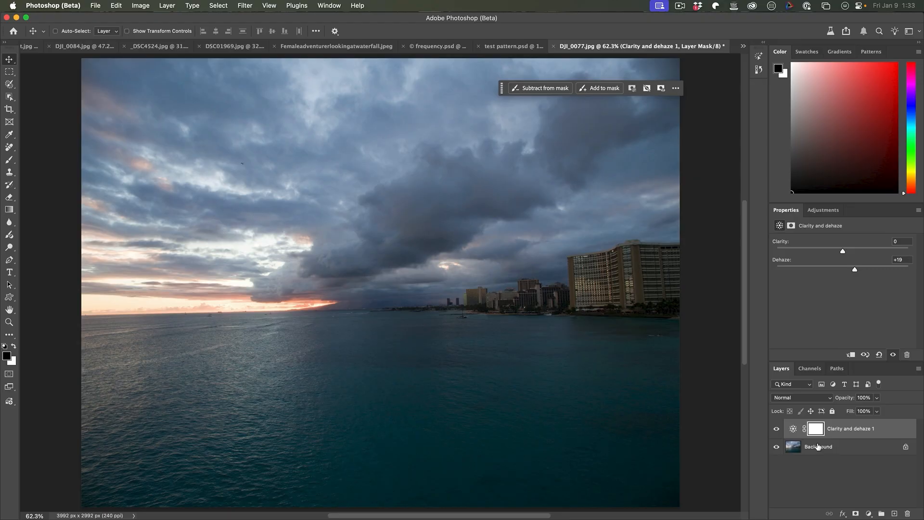
Paint the mask black over the lower water and preview the photo without the adjustment.
left_click(815, 428)
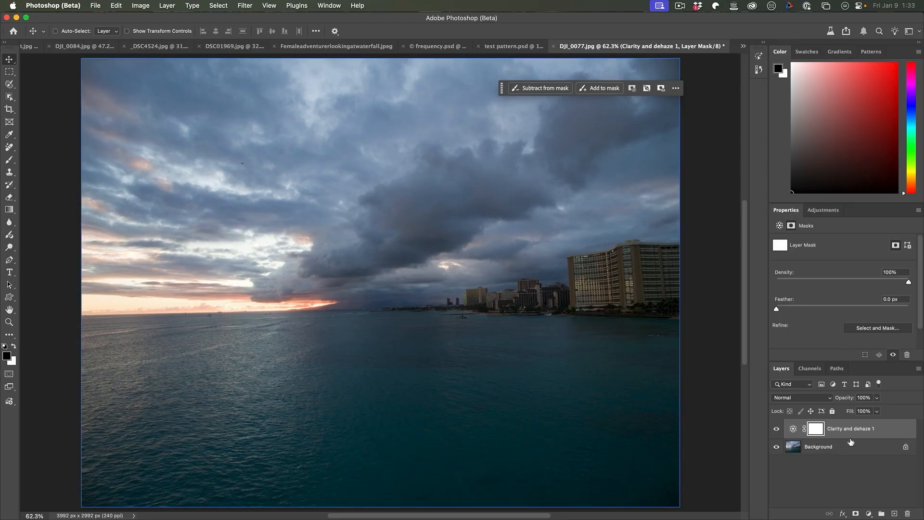
mouse_move(10, 161)
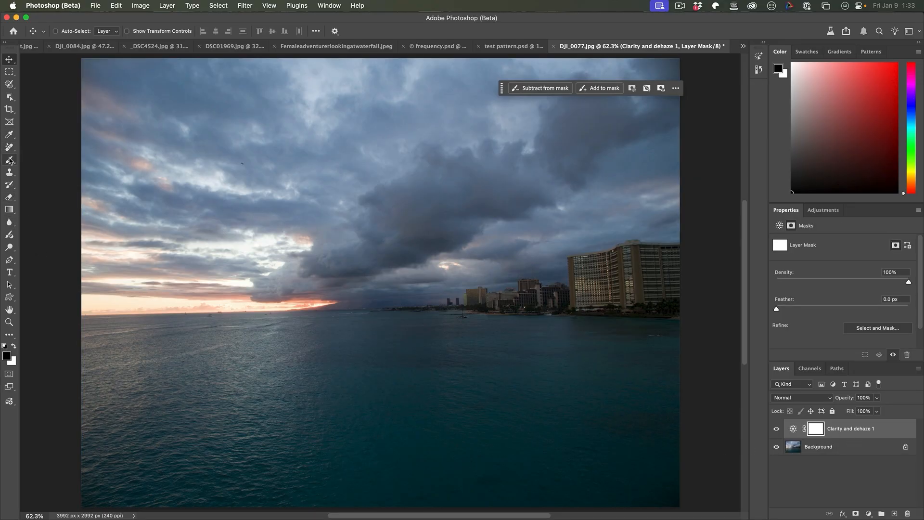
left_click(10, 159)
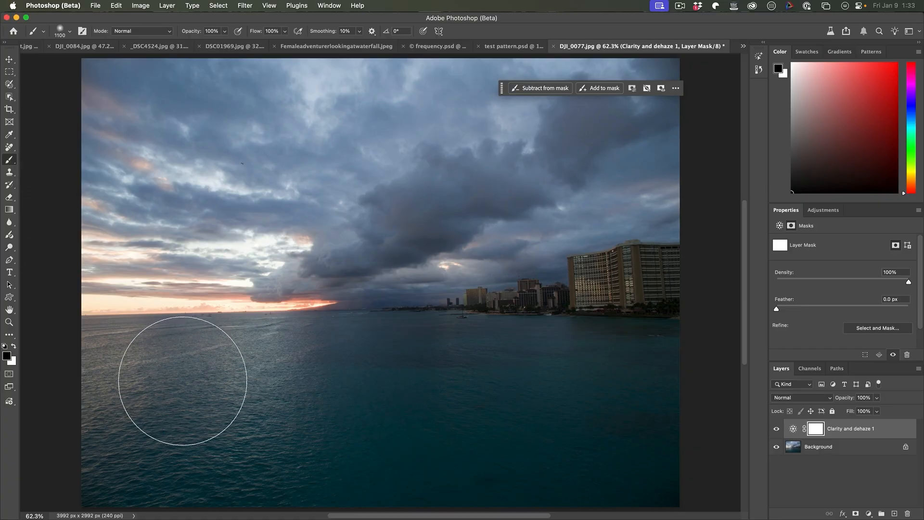
mouse_move(642, 311)
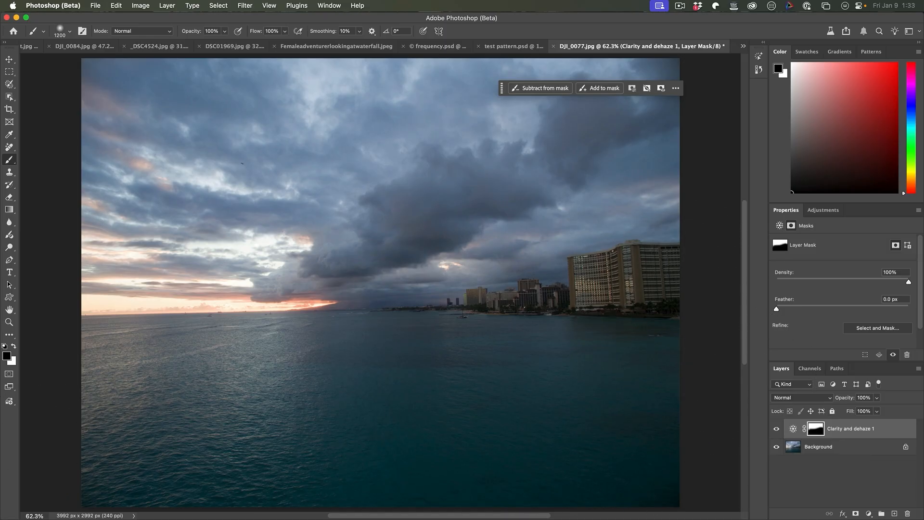
left_click(777, 429)
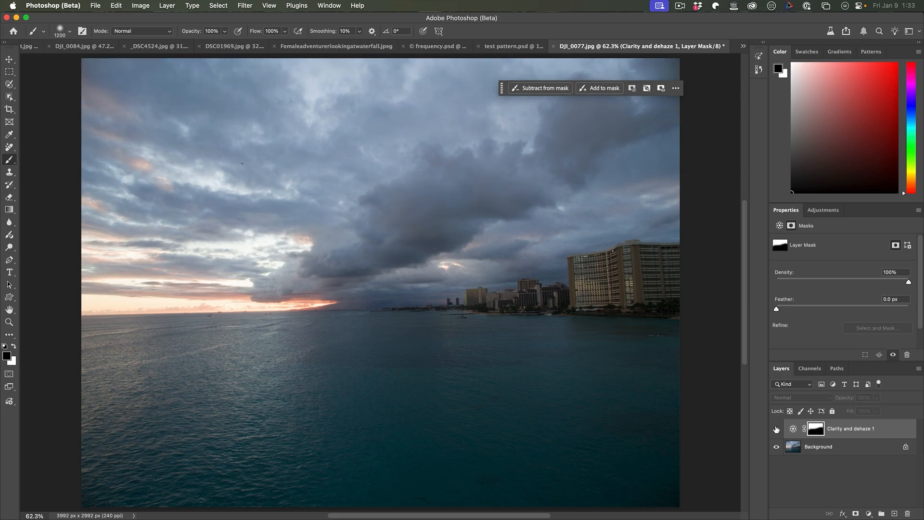
Give the river photo a Clarity and dehaze layer at Clarity +16, Dehaze +37 and toggle it to compare.
left_click(156, 46)
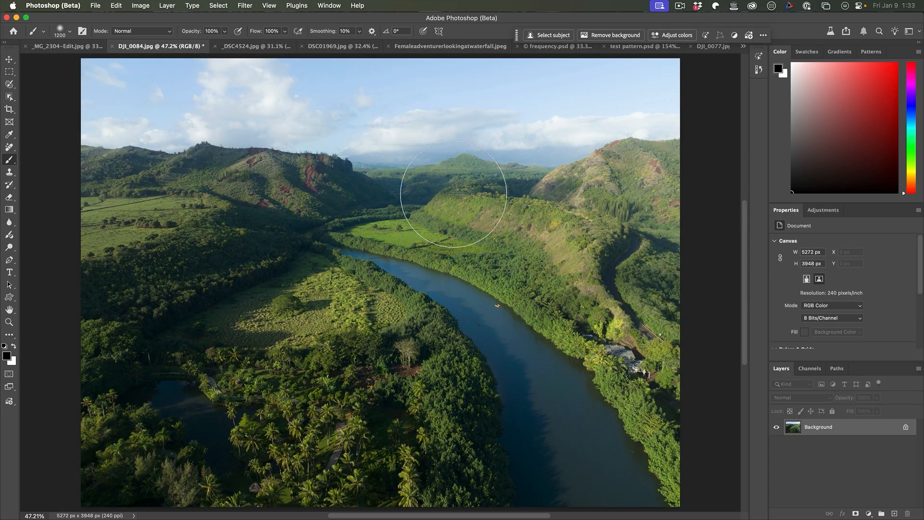
mouse_move(521, 214)
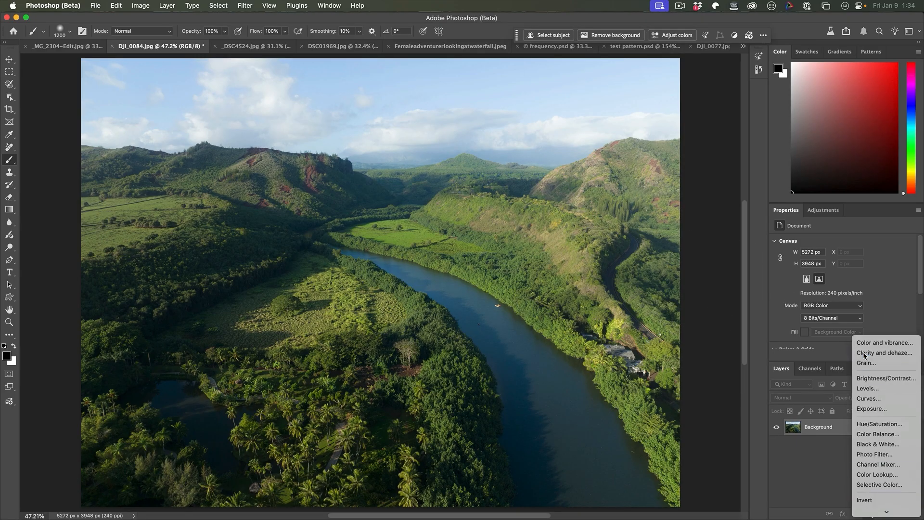
left_click(884, 353)
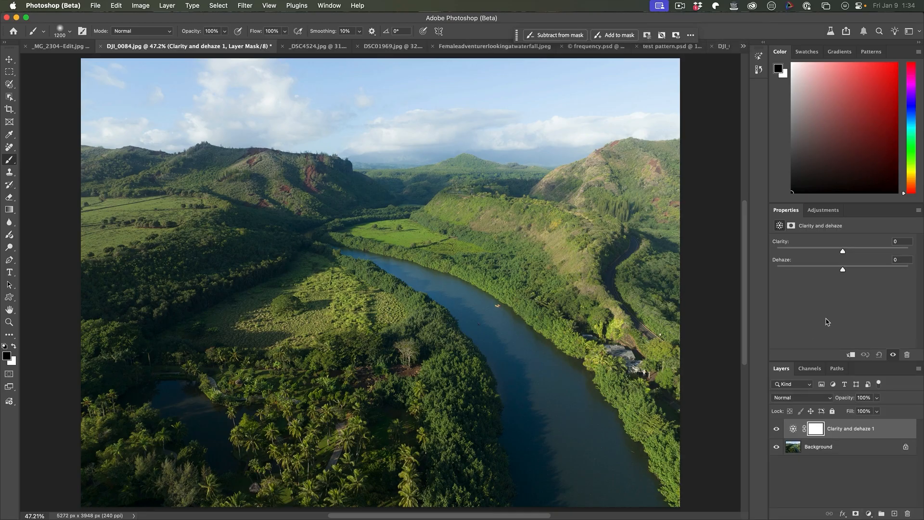
mouse_move(386, 159)
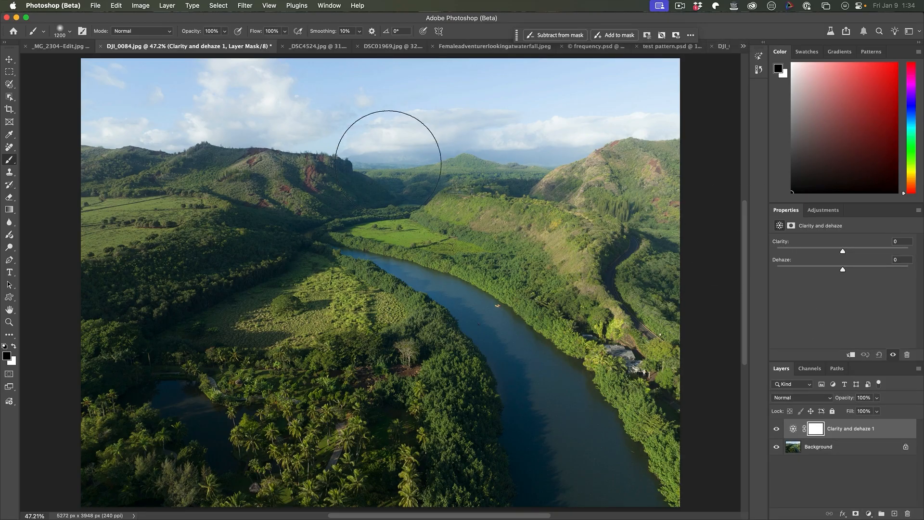
mouse_move(429, 188)
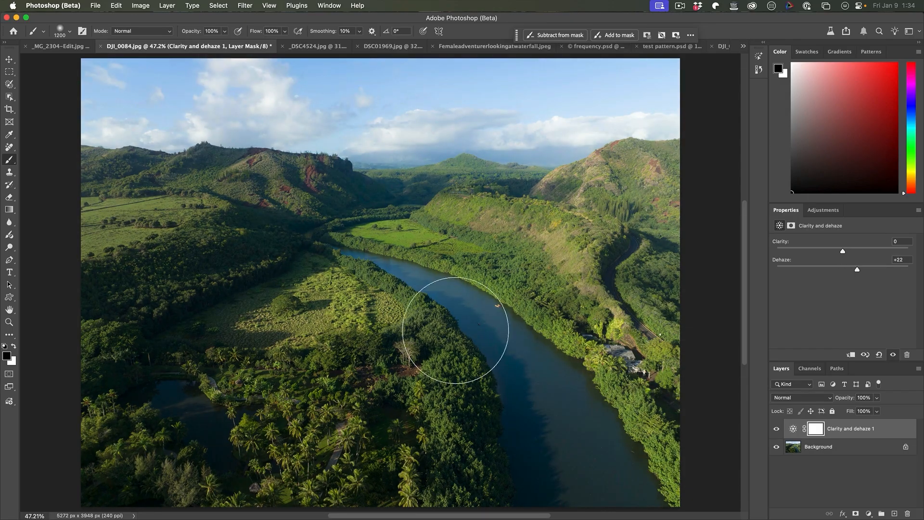
mouse_move(313, 341)
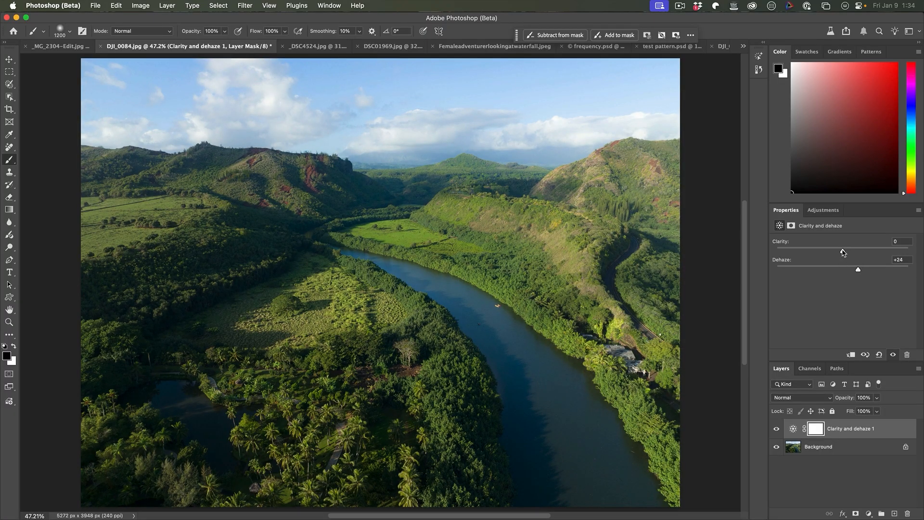
mouse_move(852, 247)
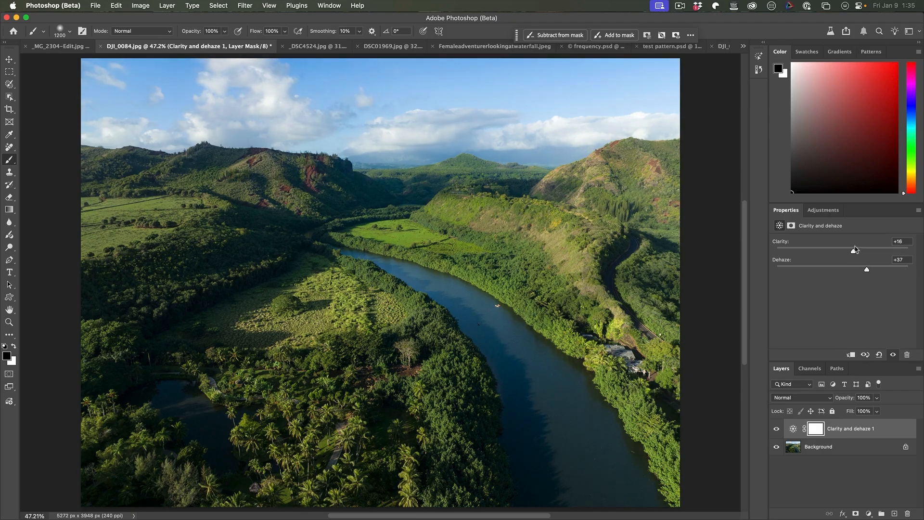
left_click(777, 428)
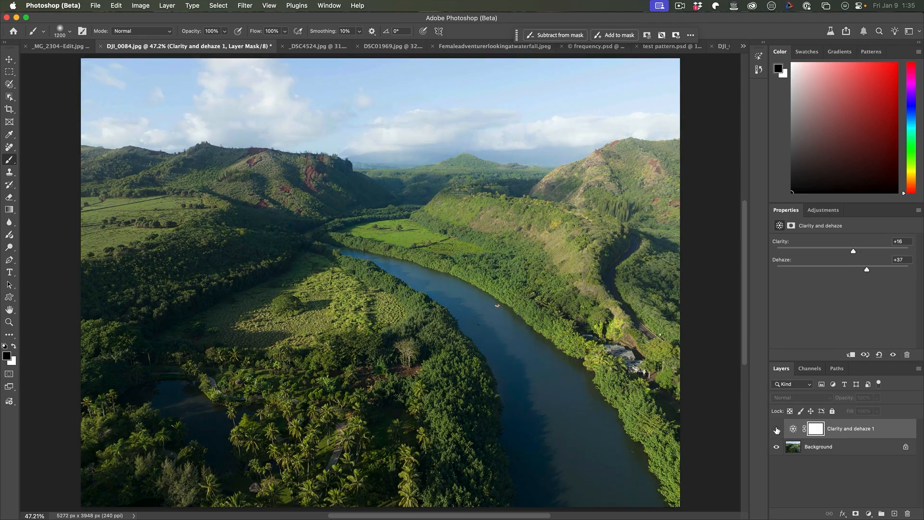
left_click(777, 428)
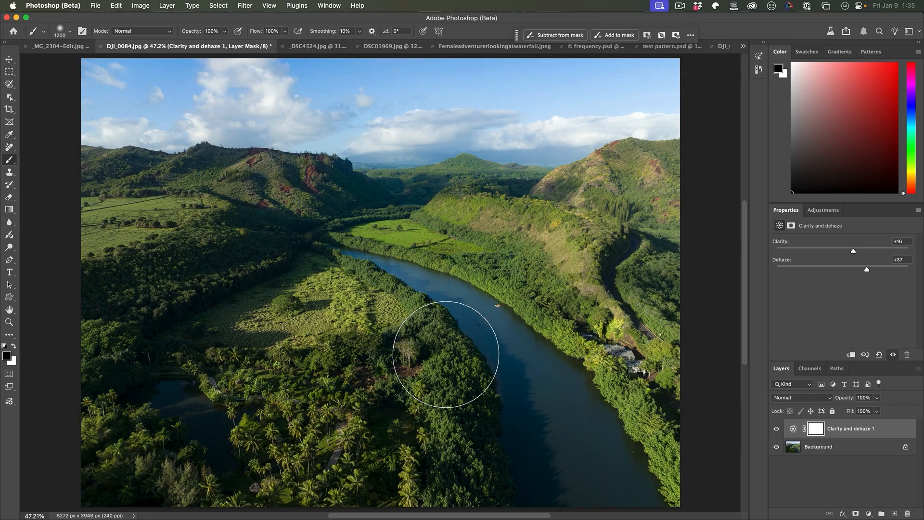
Convert the river background to a smart object and apply Unsharp Mask at 72%, Radius 1.7, Threshold 0.
right_click(819, 446)
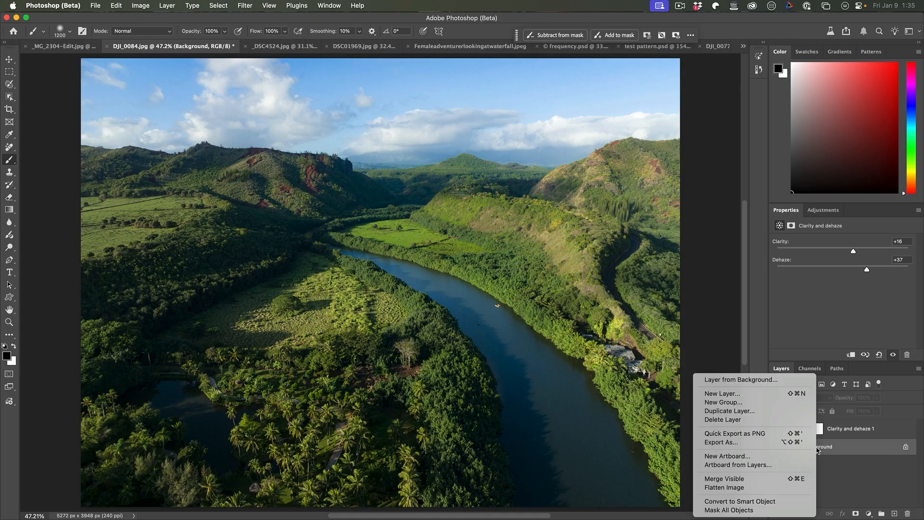
mouse_move(744, 411)
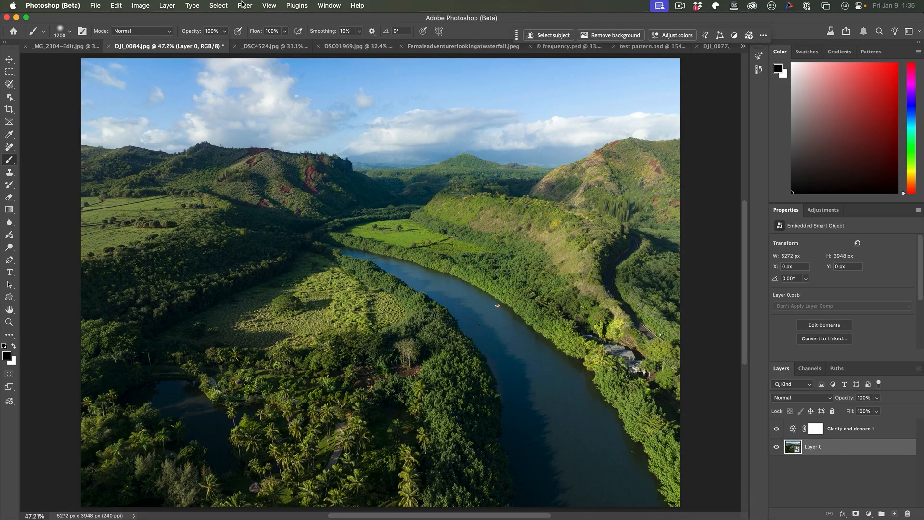
left_click(244, 6)
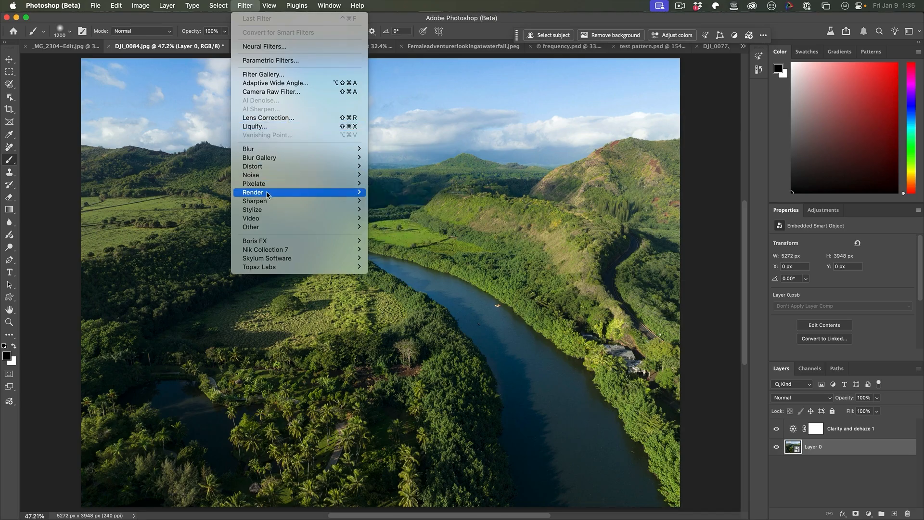
mouse_move(254, 201)
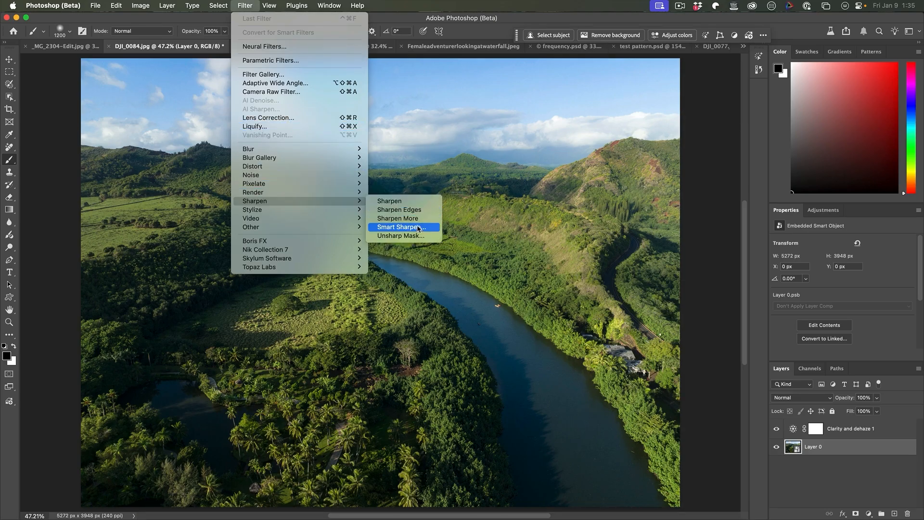
left_click(401, 235)
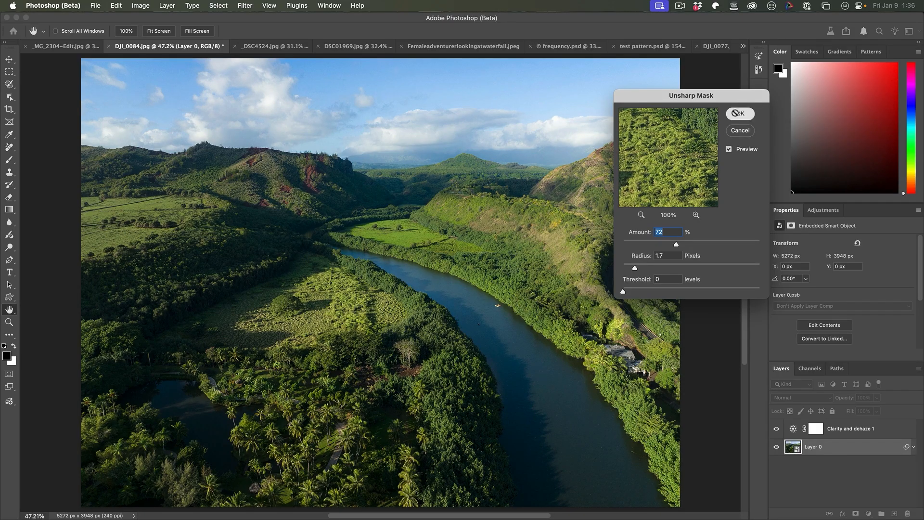
left_click(739, 114)
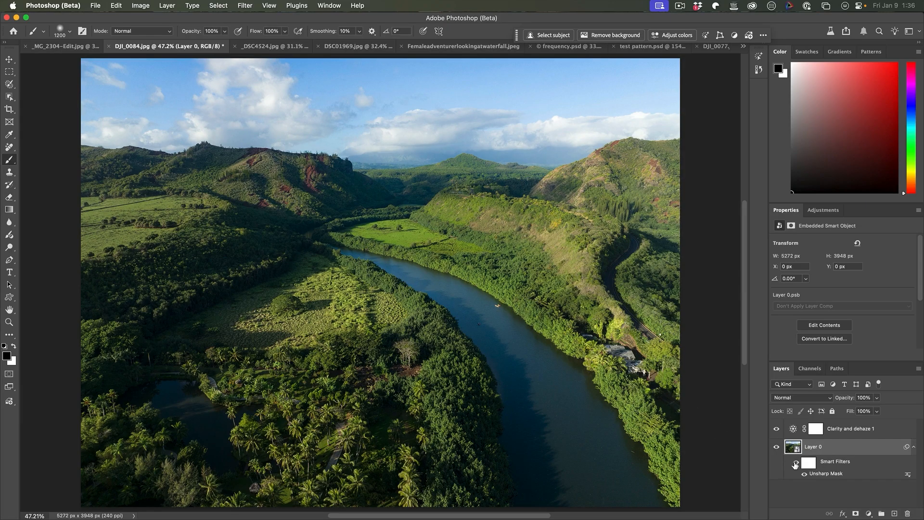
left_click(776, 429)
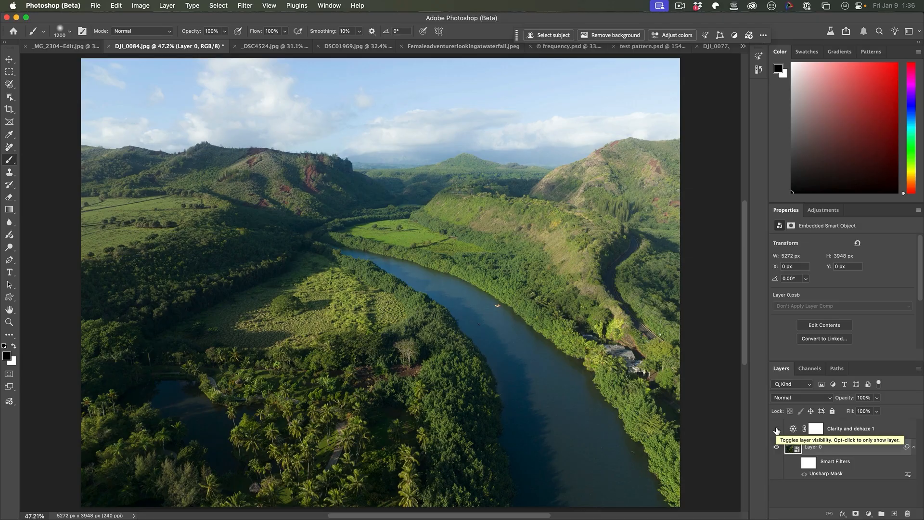
Bring up the waterfall photo with the hiker, showing only its background layer.
left_click(776, 428)
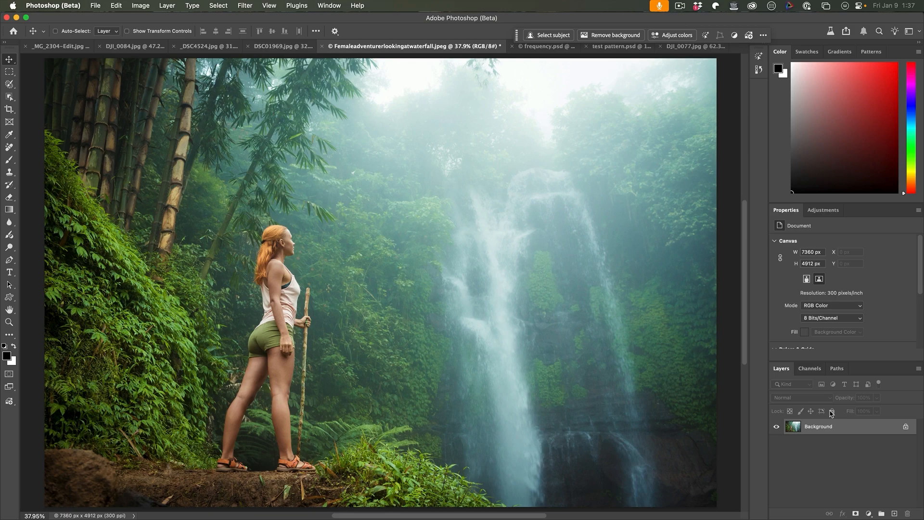
mouse_move(774, 408)
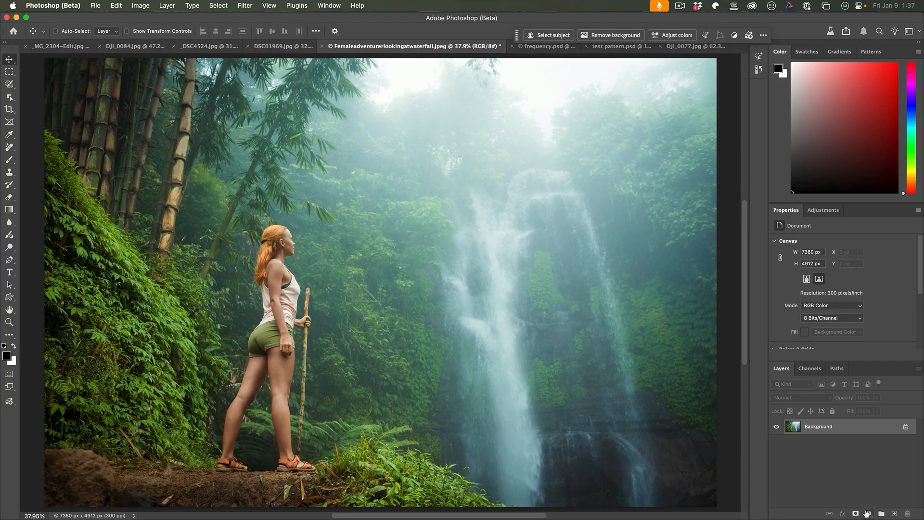
Add a Clarity and dehaze adjustment layer above the waterfall photo's background.
left_click(868, 513)
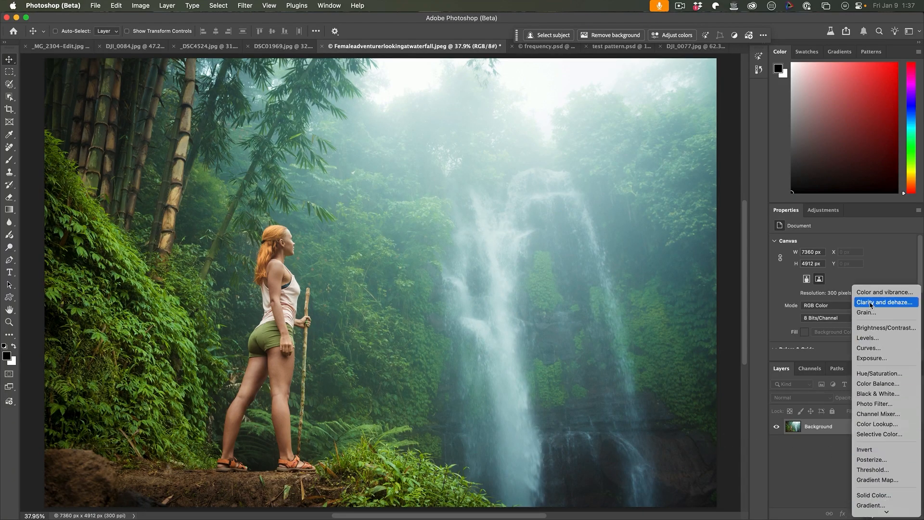
left_click(878, 301)
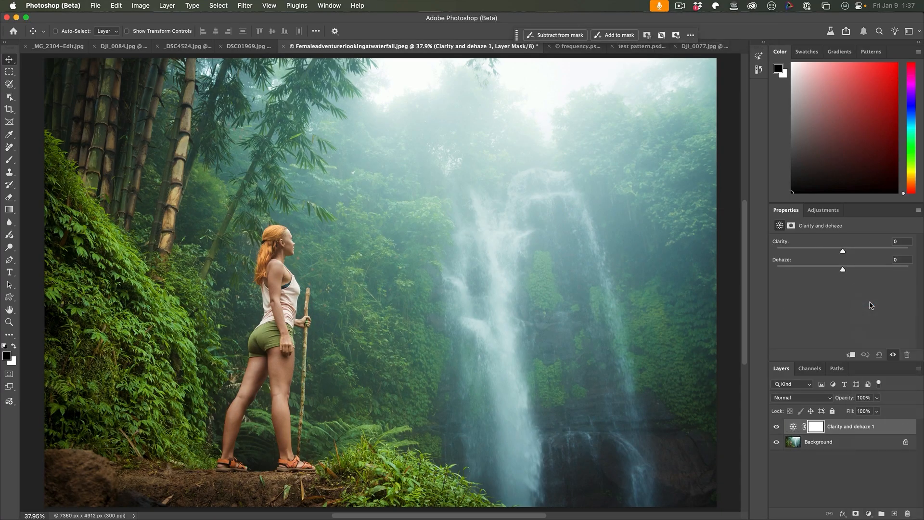
mouse_move(286, 168)
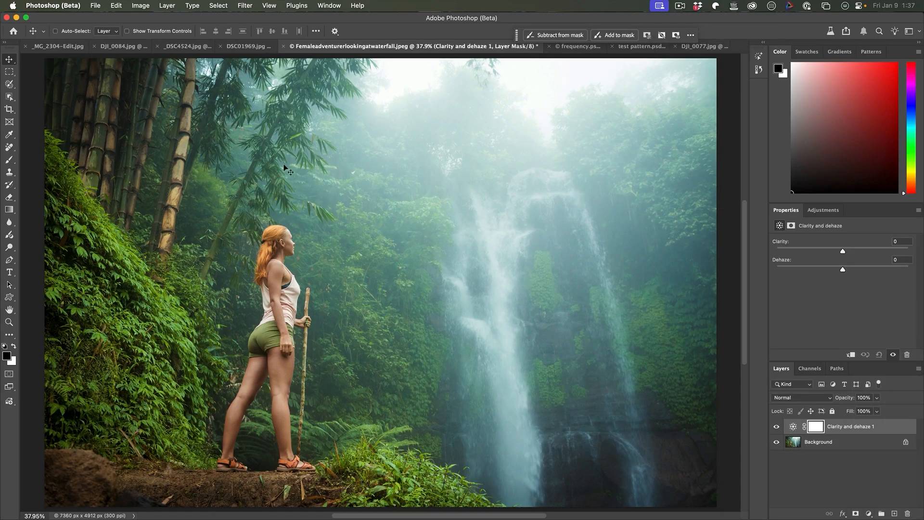
mouse_move(189, 140)
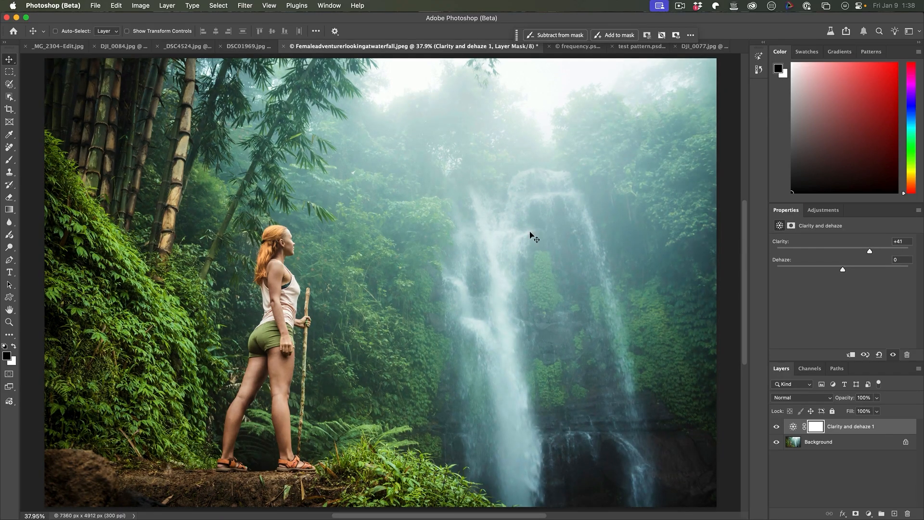
mouse_move(465, 216)
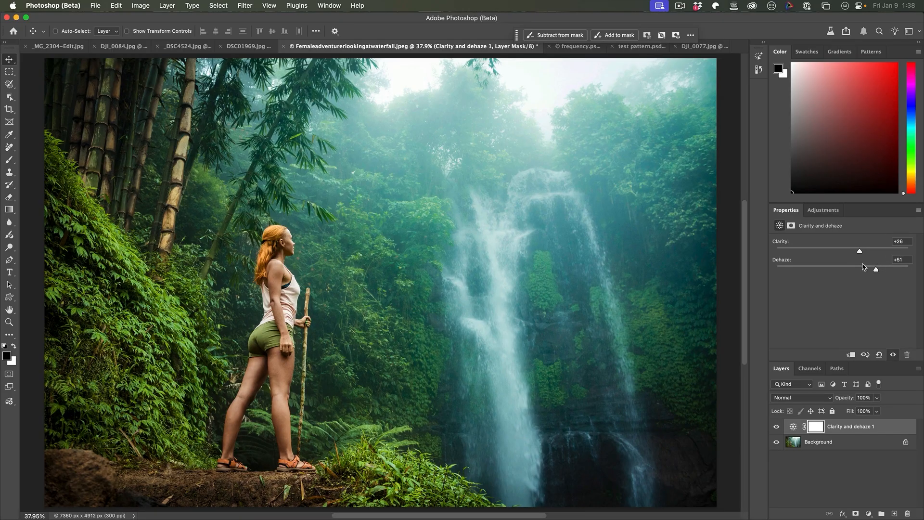
mouse_move(868, 266)
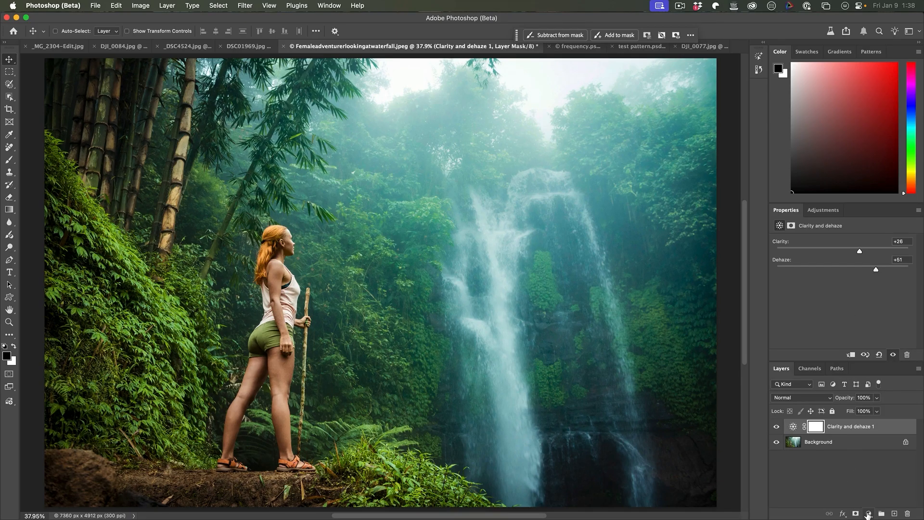
Add a Color and vibrance adjustment layer above the Clarity and dehaze layer.
left_click(869, 513)
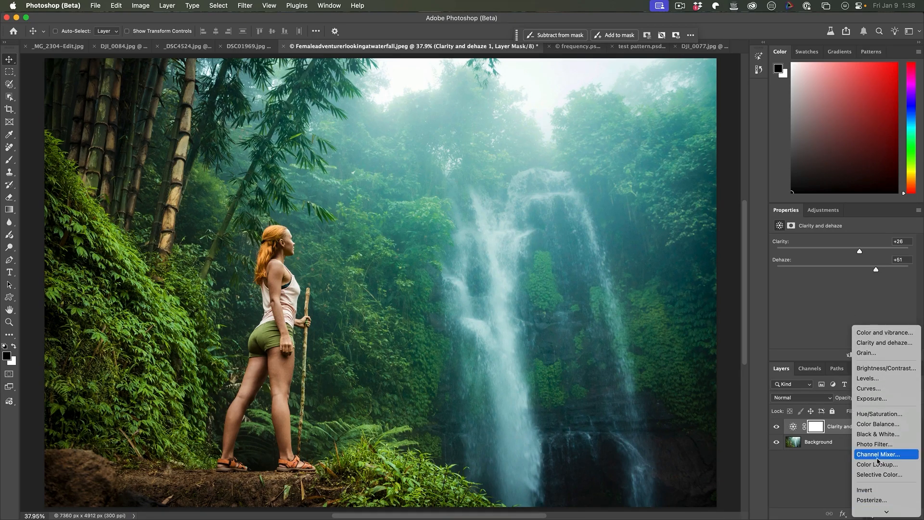
mouse_move(884, 332)
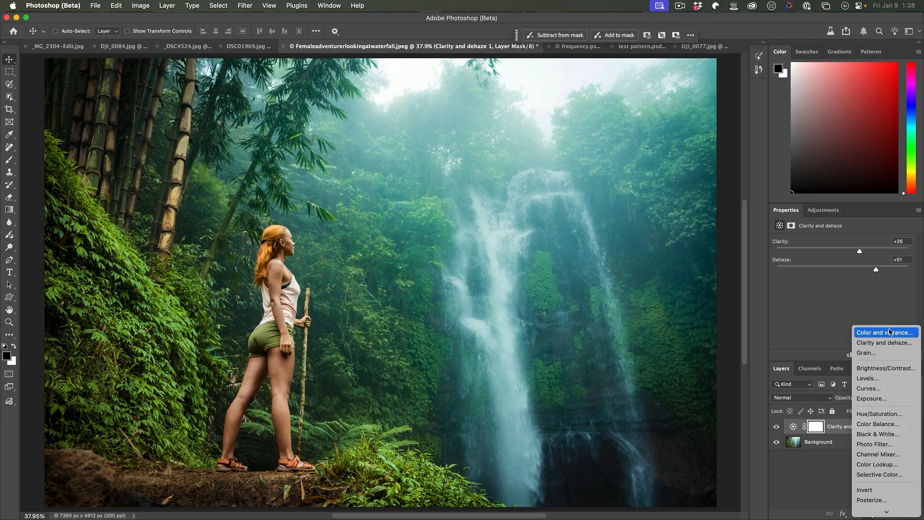
left_click(884, 332)
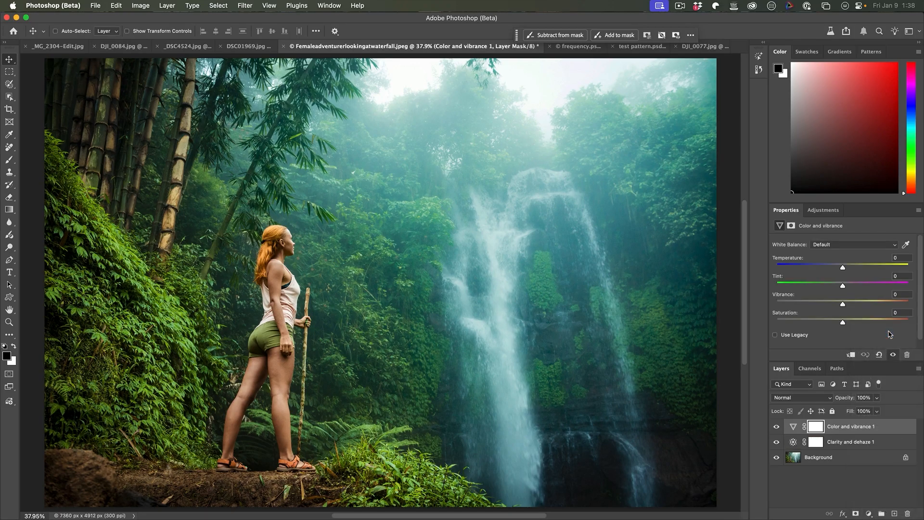
mouse_move(836, 323)
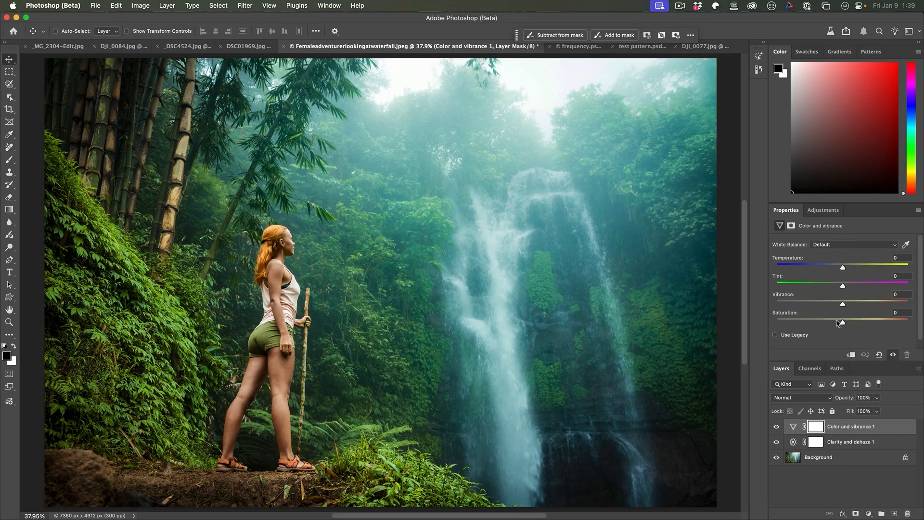